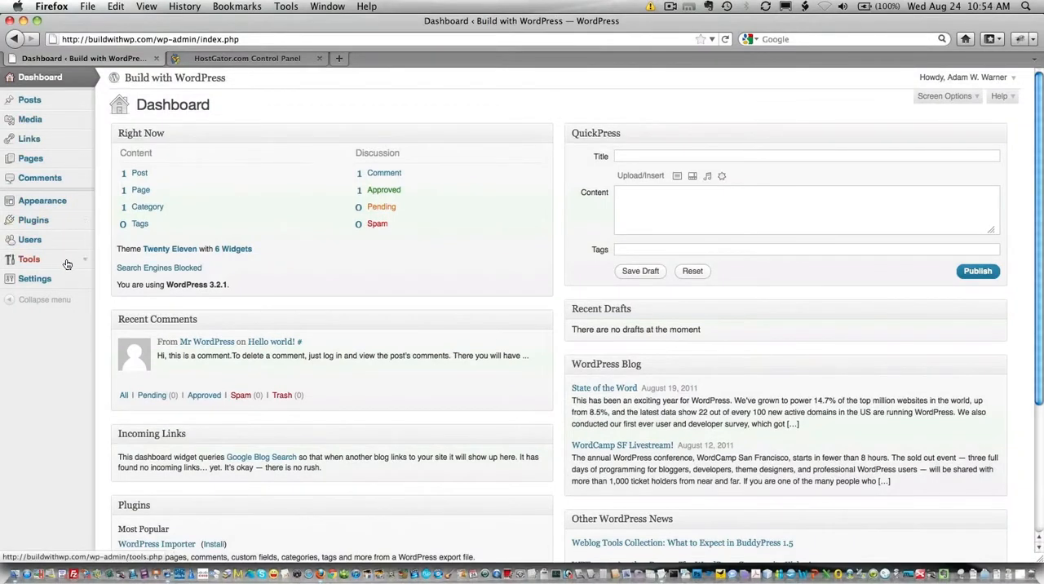
- Expand the Tools menu in the admin sidebar to reveal Network Setup
click(30, 257)
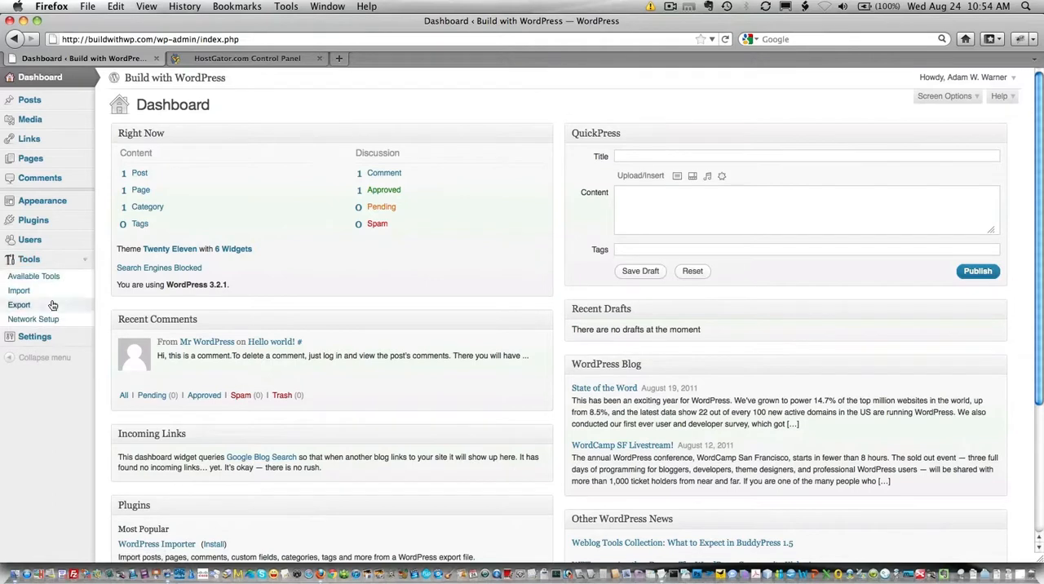
mouse_move(33, 318)
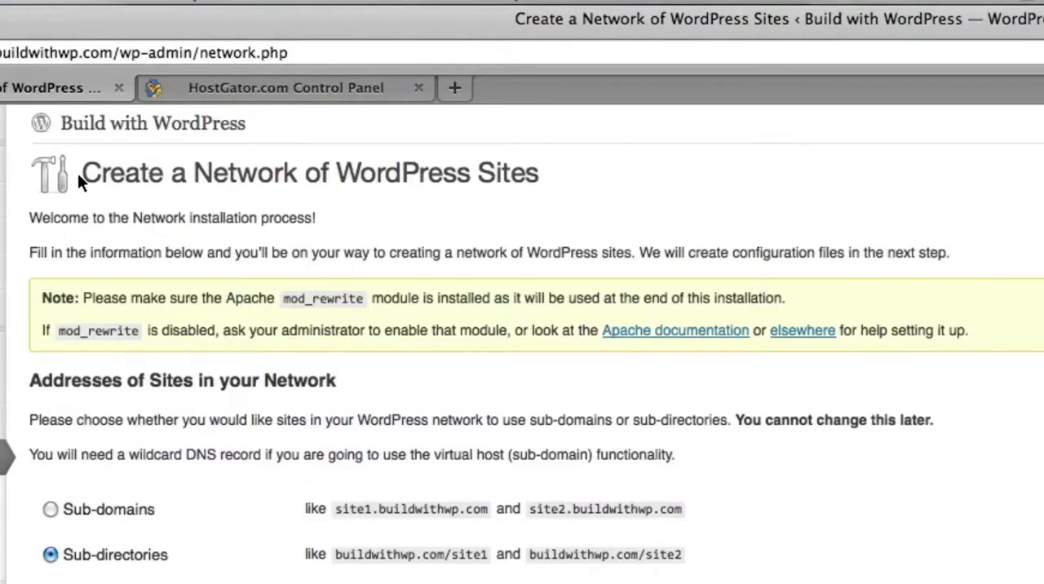
mouse_move(555, 185)
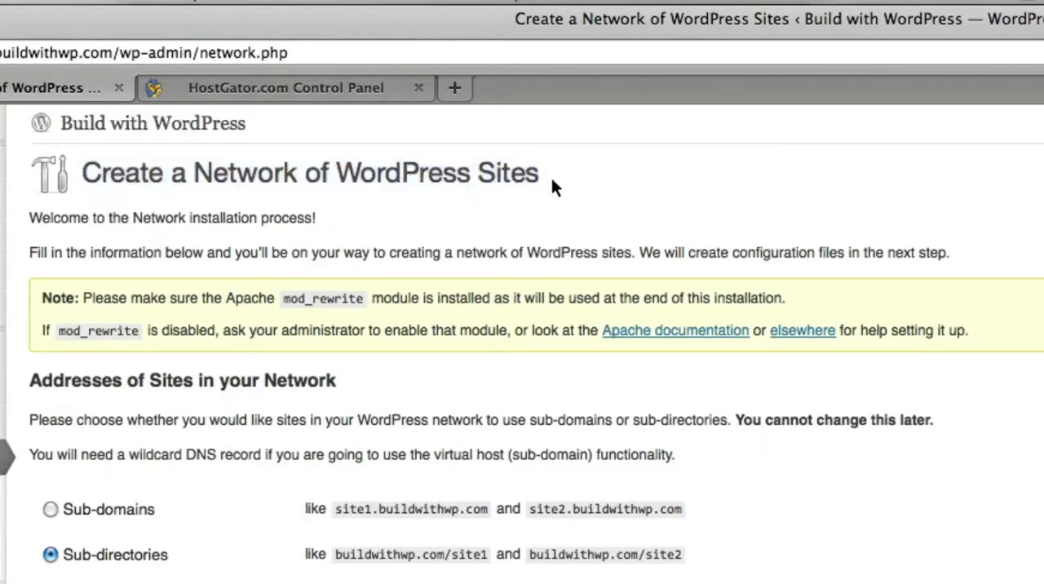
mouse_move(457, 206)
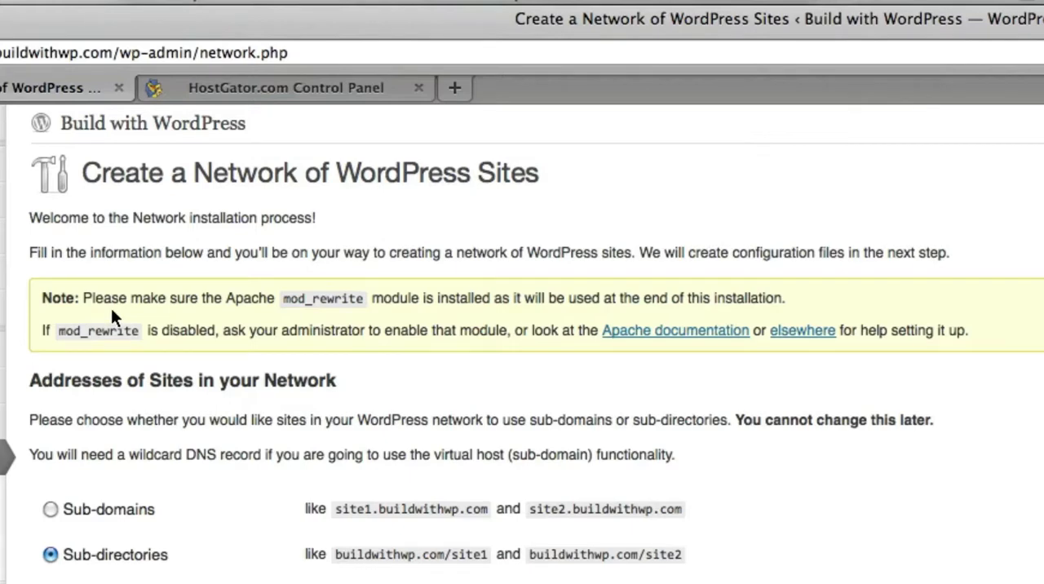
mouse_move(411, 302)
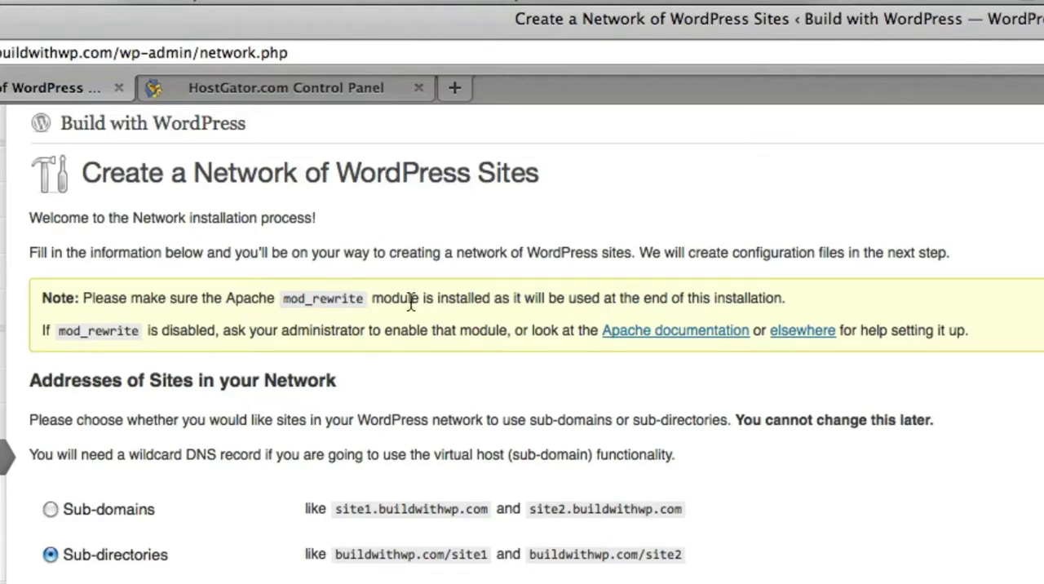
mouse_move(24, 286)
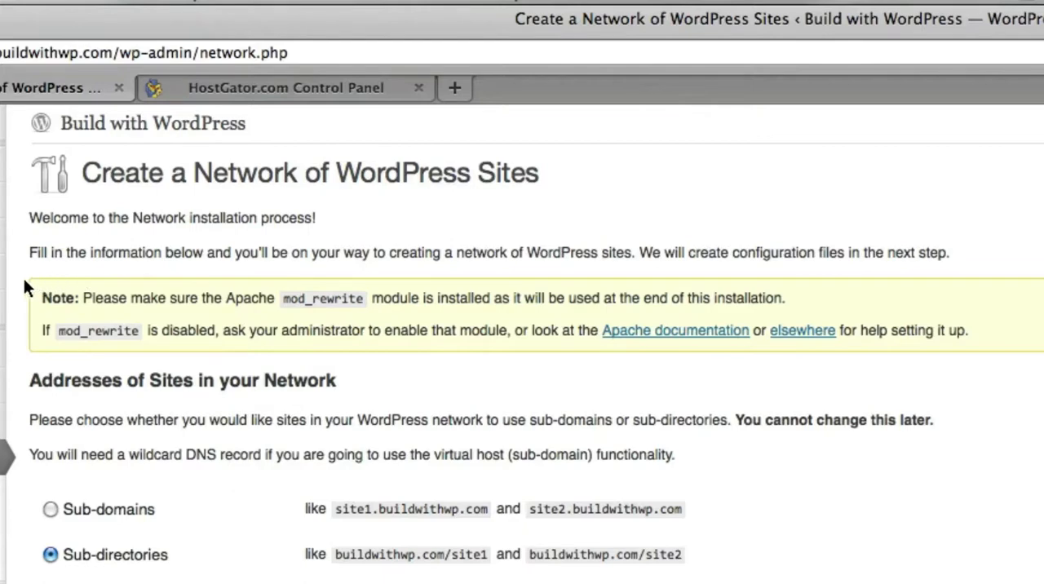
mouse_move(19, 274)
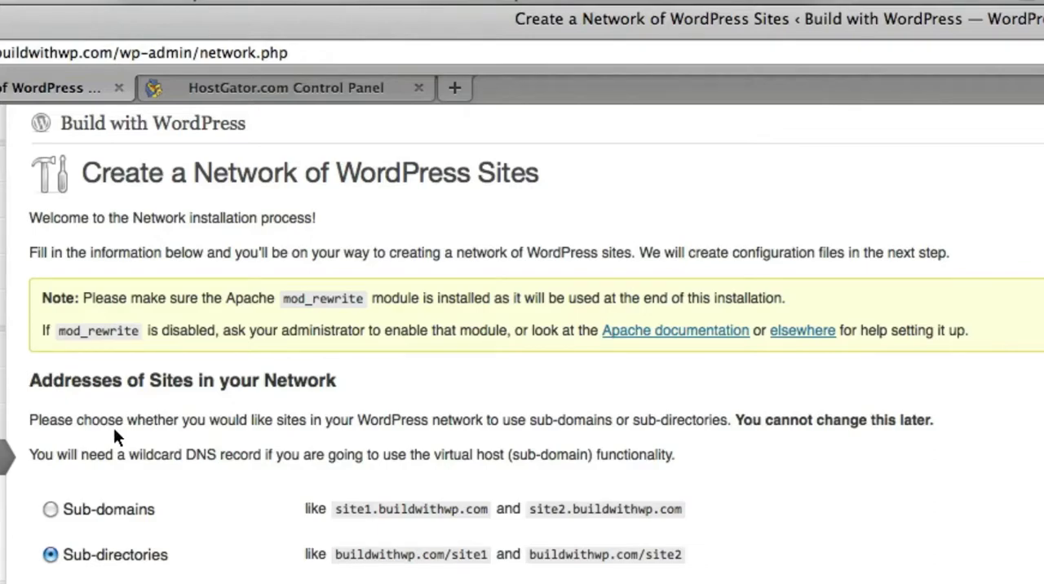
- Choose Sub-domains as the address format for sites in the network
scroll(down, 3)
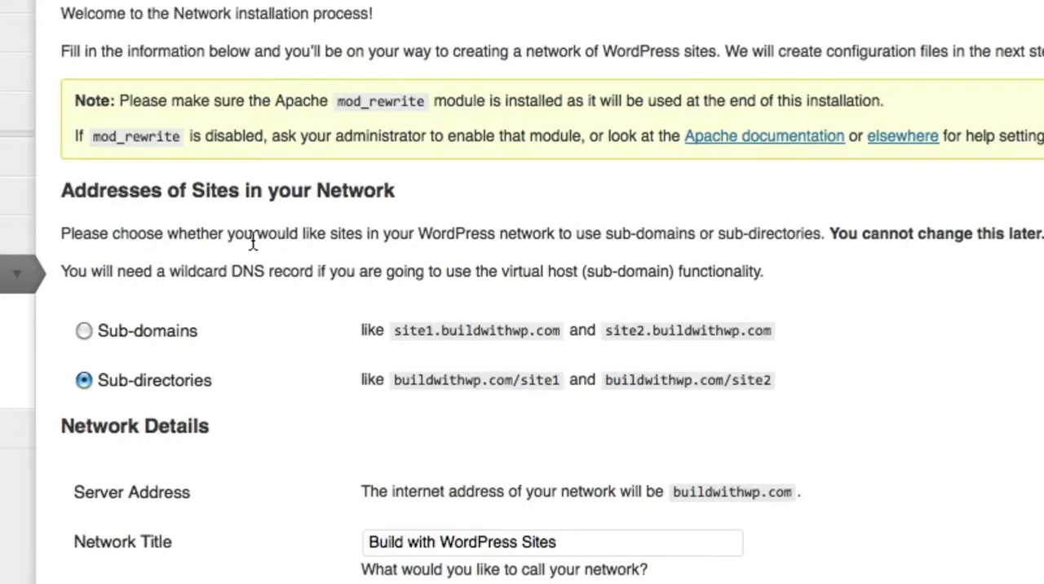
mouse_move(316, 326)
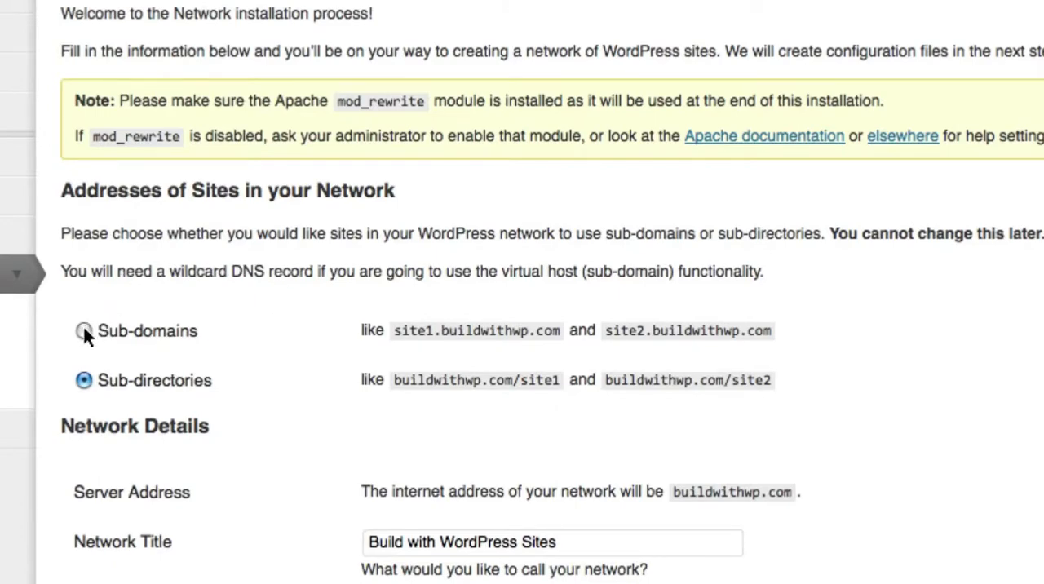
click(84, 330)
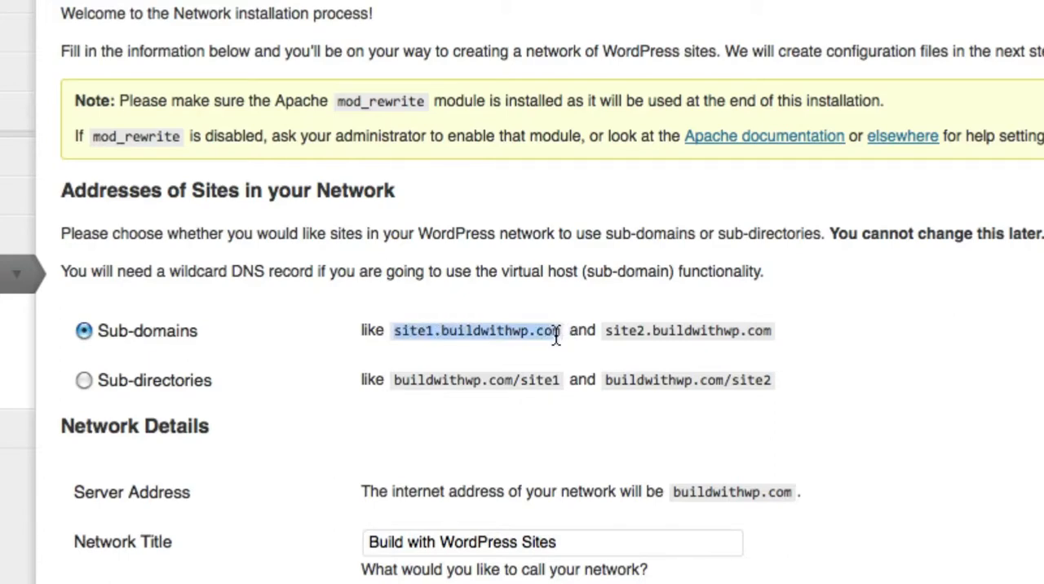
mouse_move(561, 342)
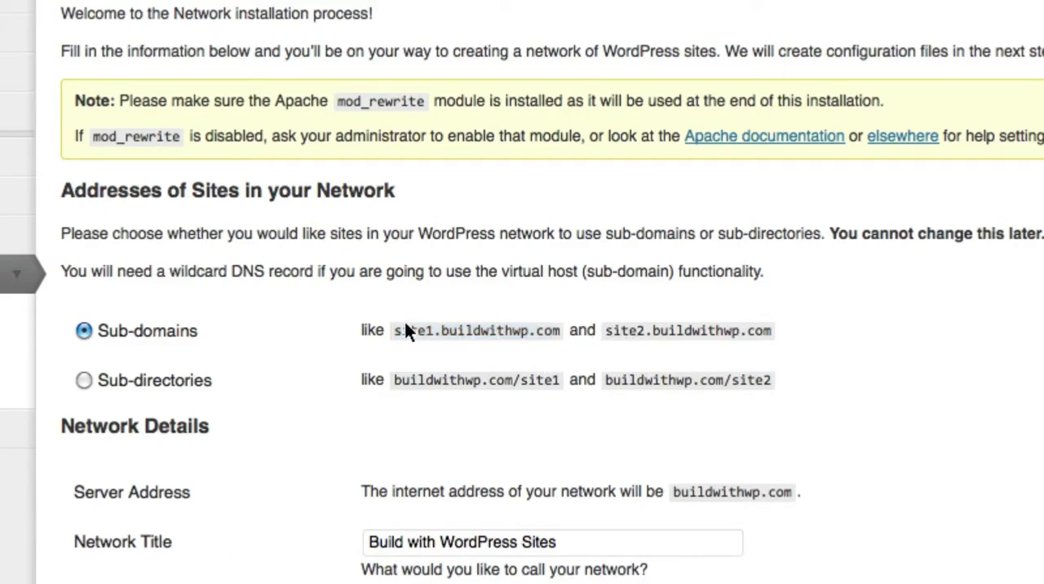
scroll(down, 3)
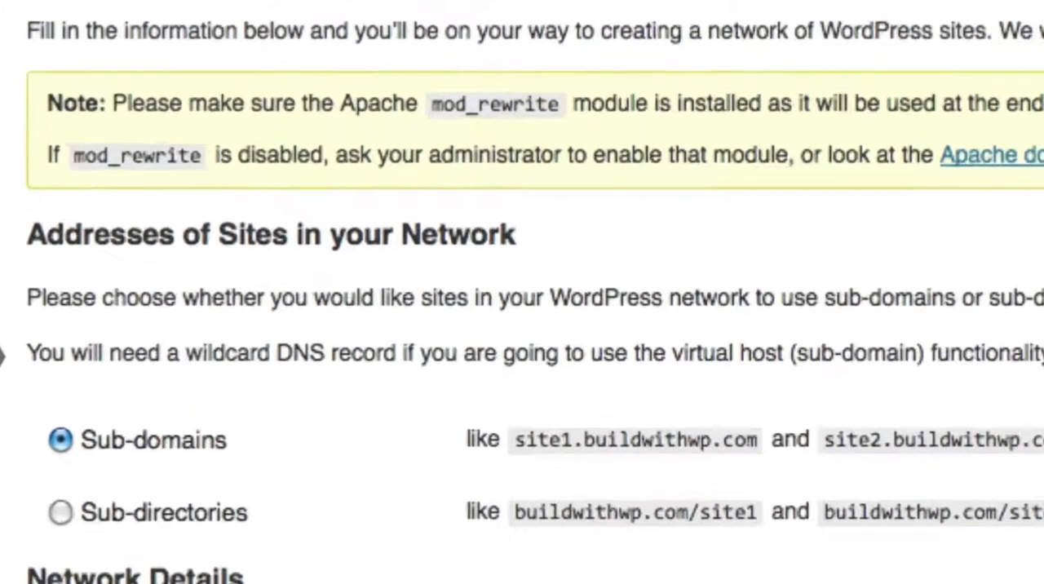
scroll(down, 3)
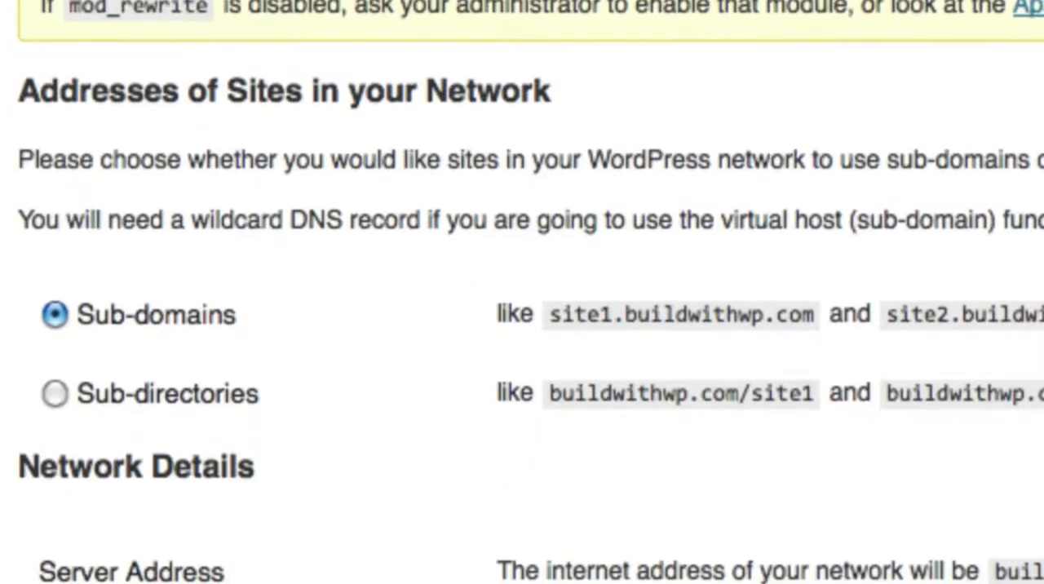
scroll(down, 3)
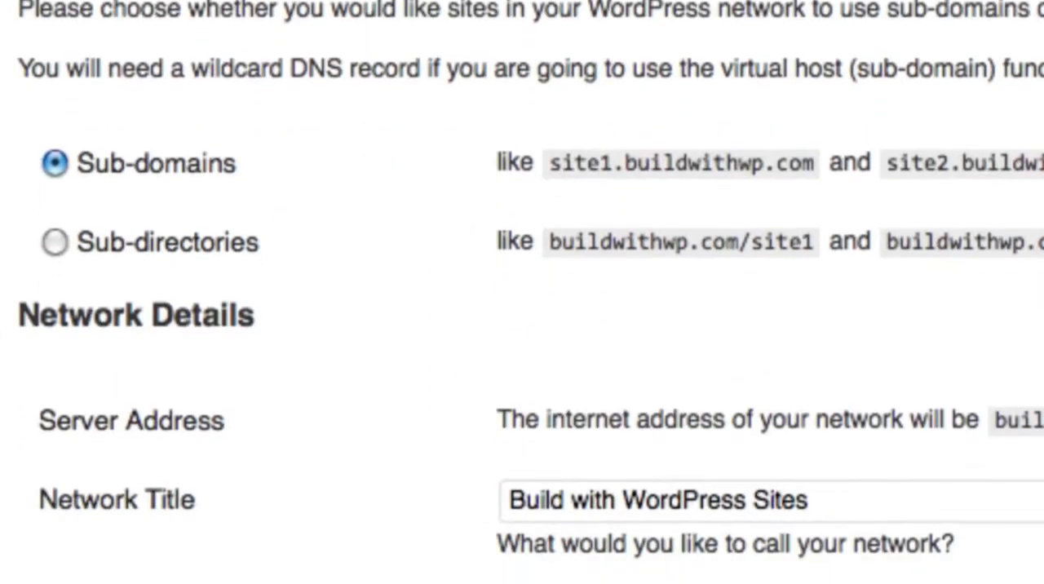
mouse_move(329, 362)
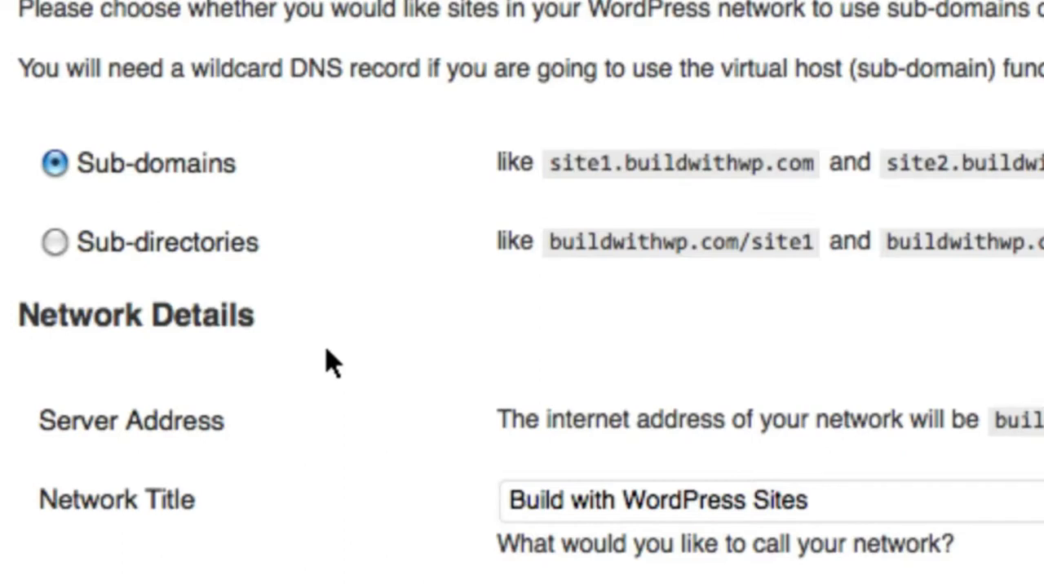
mouse_move(334, 391)
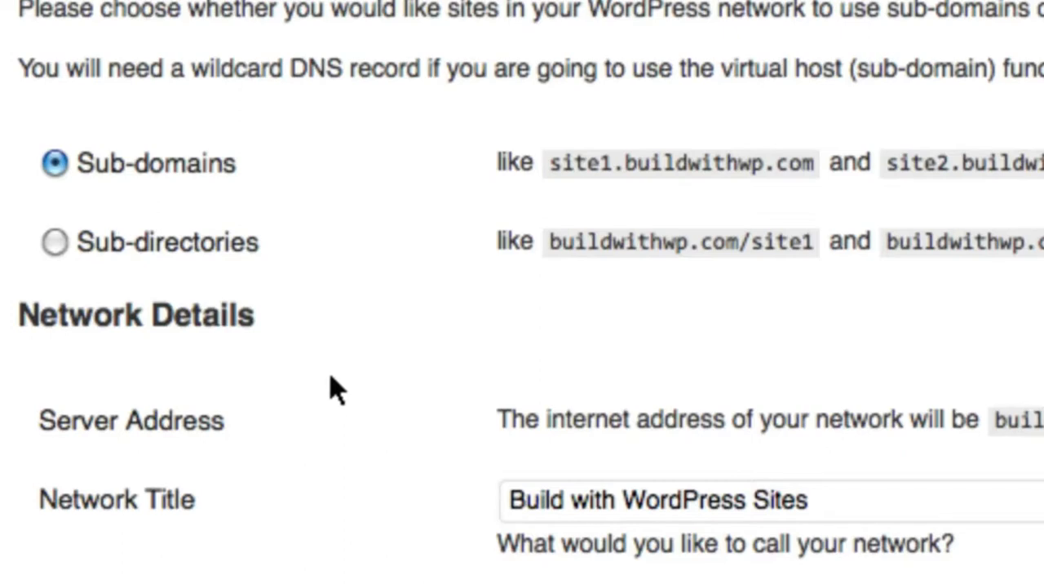
mouse_move(398, 375)
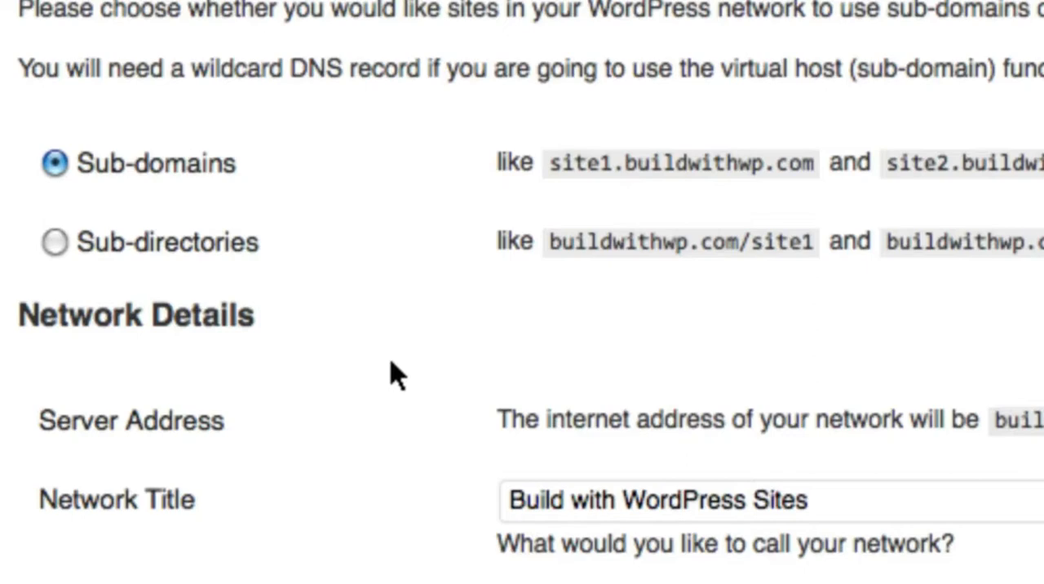
mouse_move(394, 372)
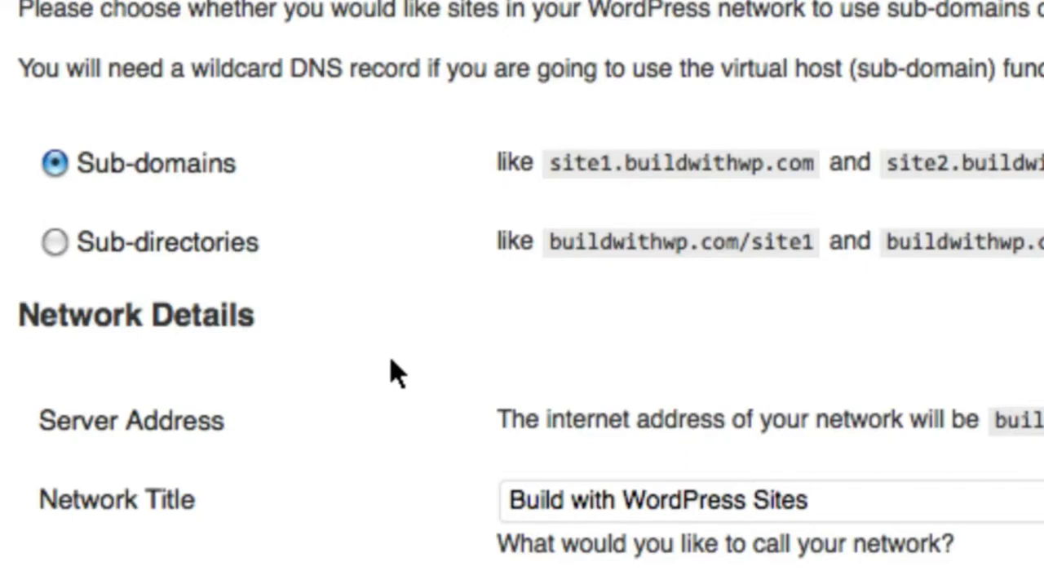
mouse_move(473, 505)
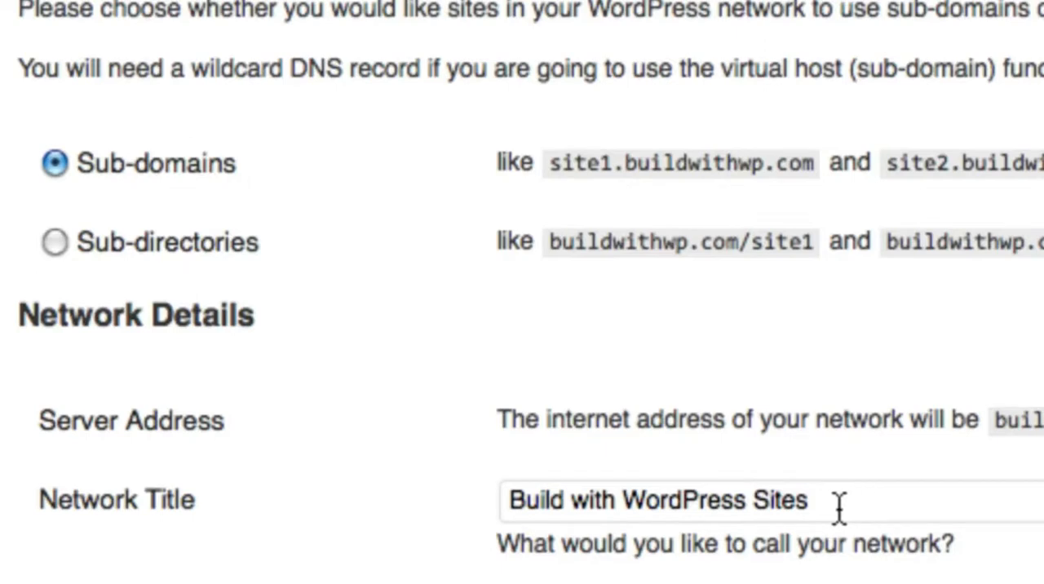
mouse_move(441, 570)
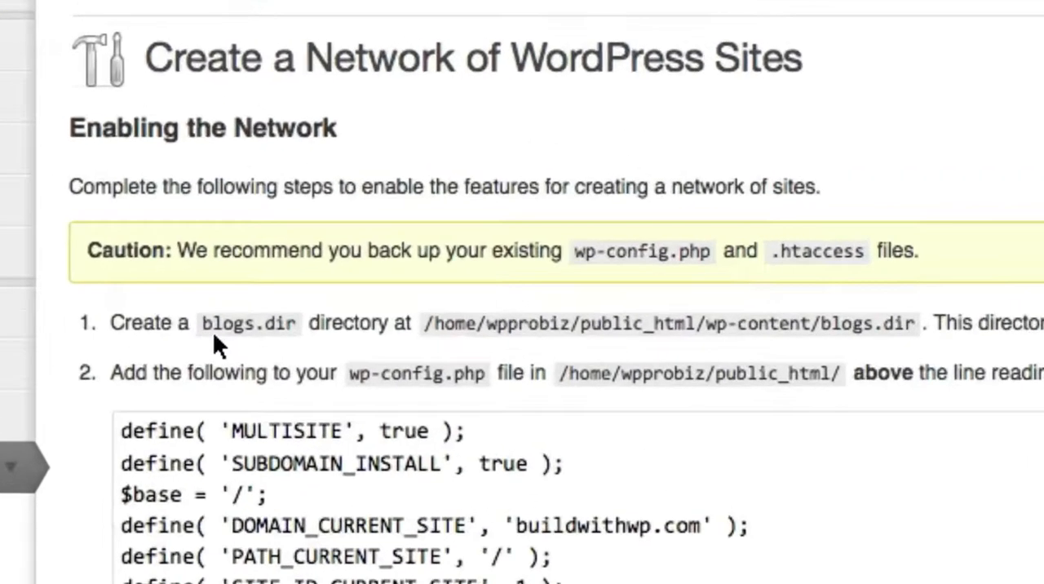
- Select the blogs.dir folder name, then switch to the HostGator Control Panel and bring the Files section into view
double_click(248, 323)
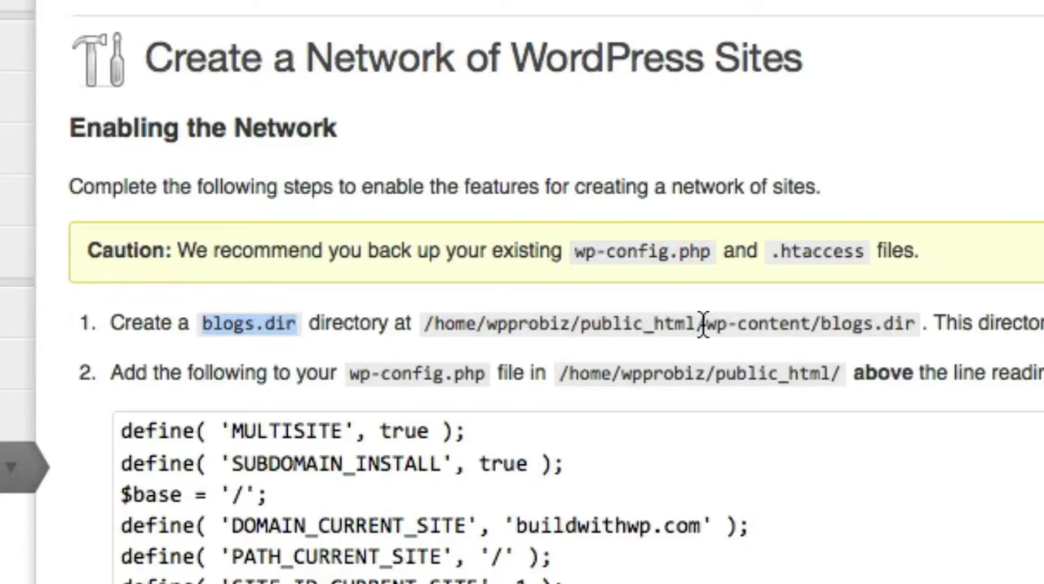
double_click(758, 323)
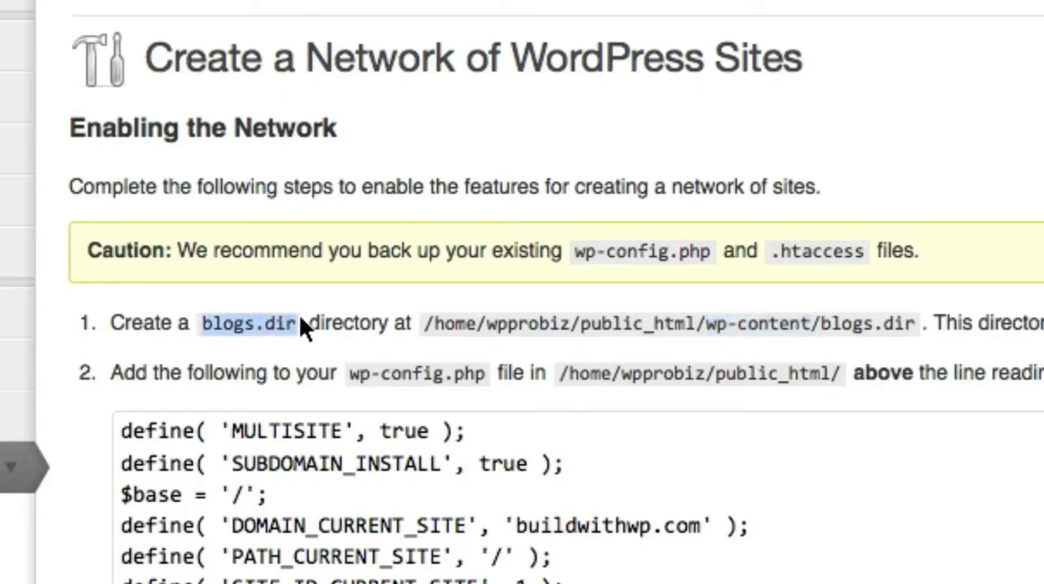
click(247, 59)
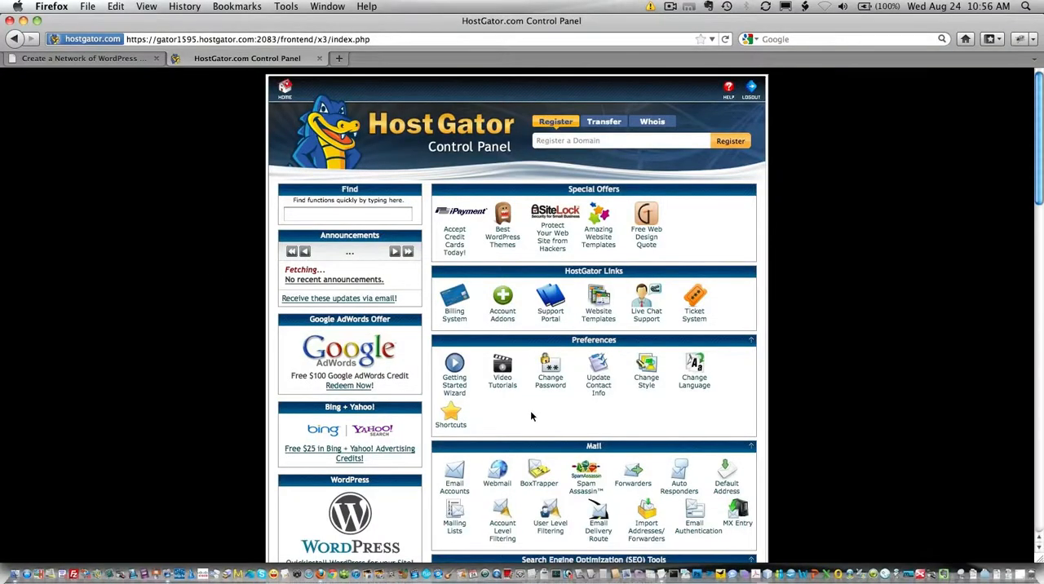
scroll(down, 3)
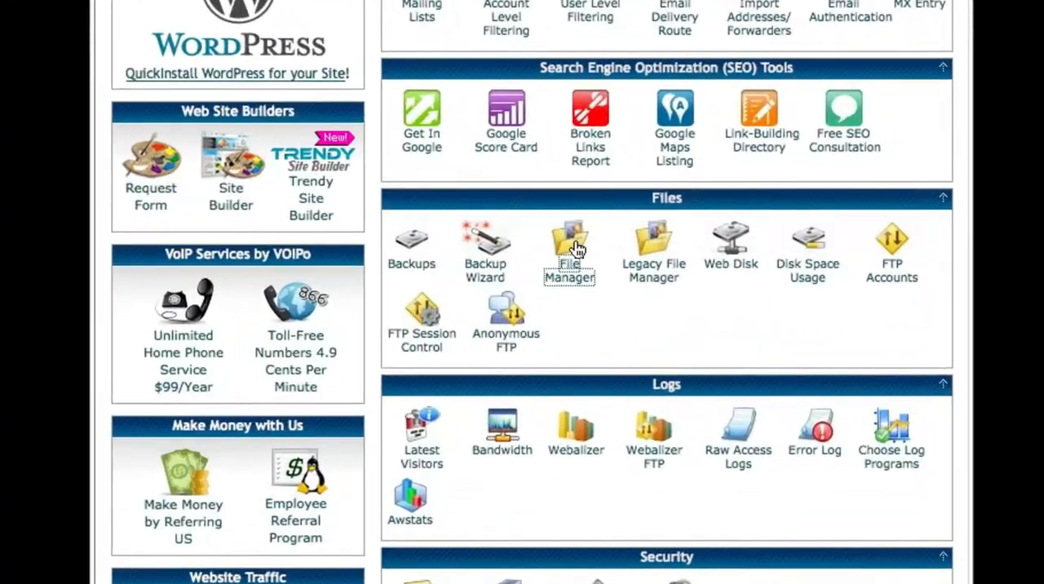
- Enter File Manager and browse into the wp-content folder under public_html
click(569, 245)
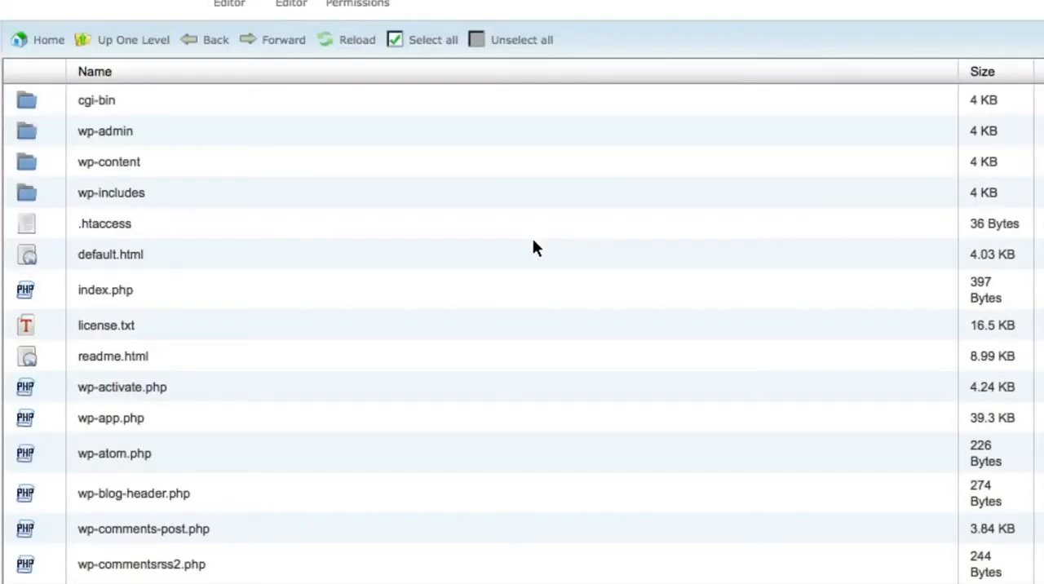
mouse_move(145, 169)
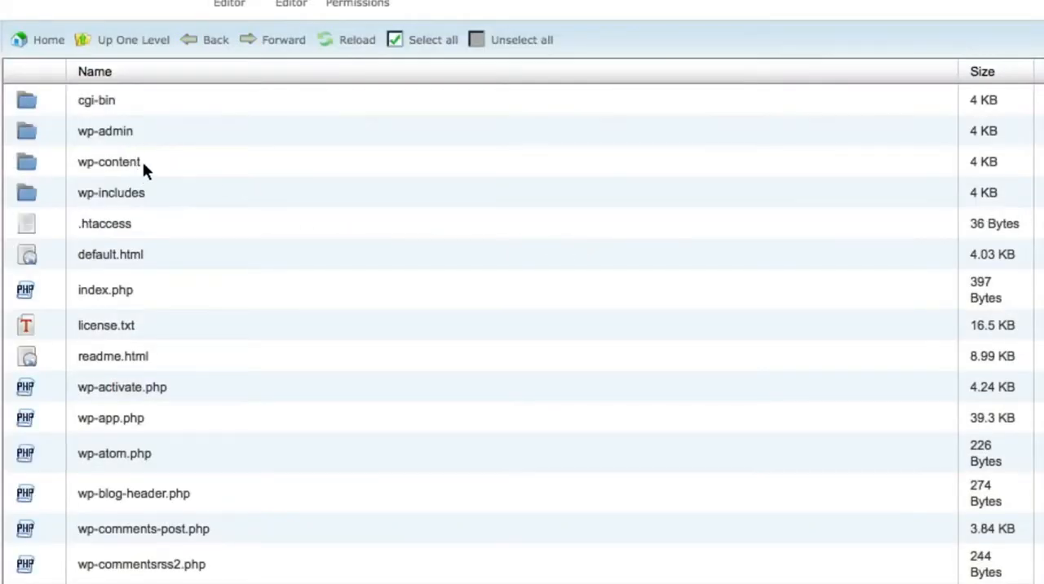
click(108, 162)
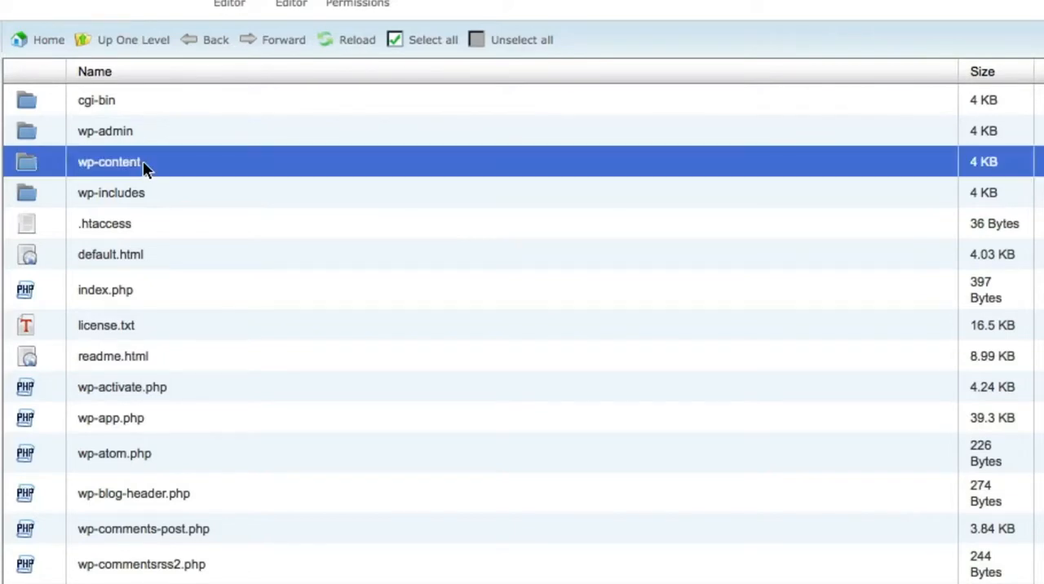
double_click(109, 161)
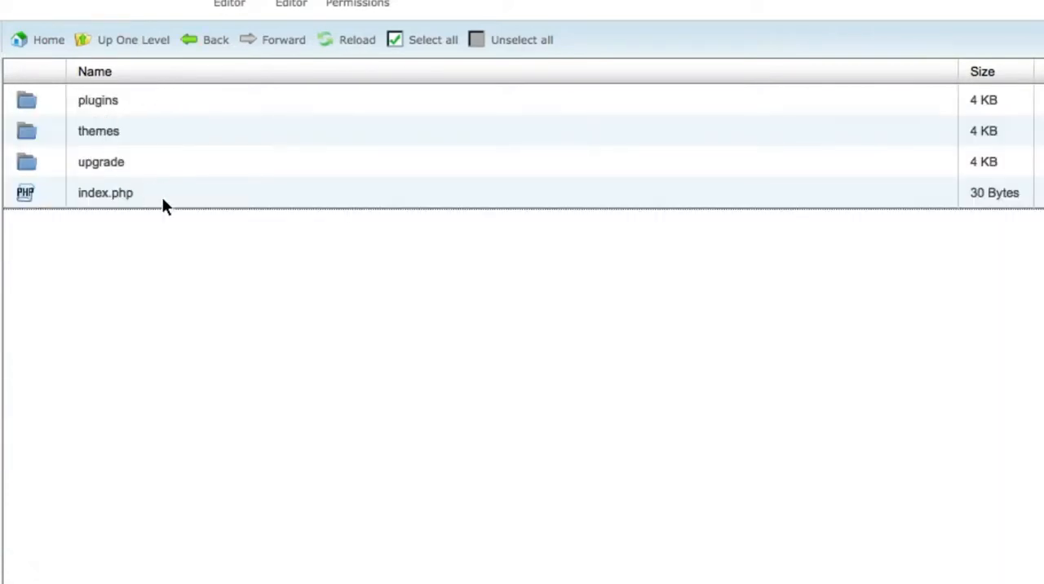
mouse_move(127, 158)
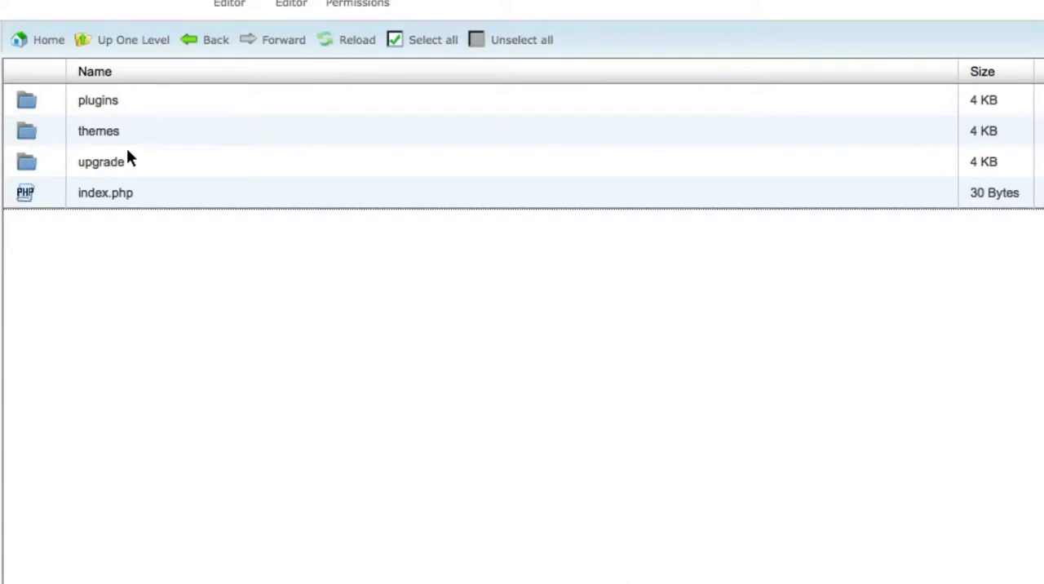
mouse_move(150, 193)
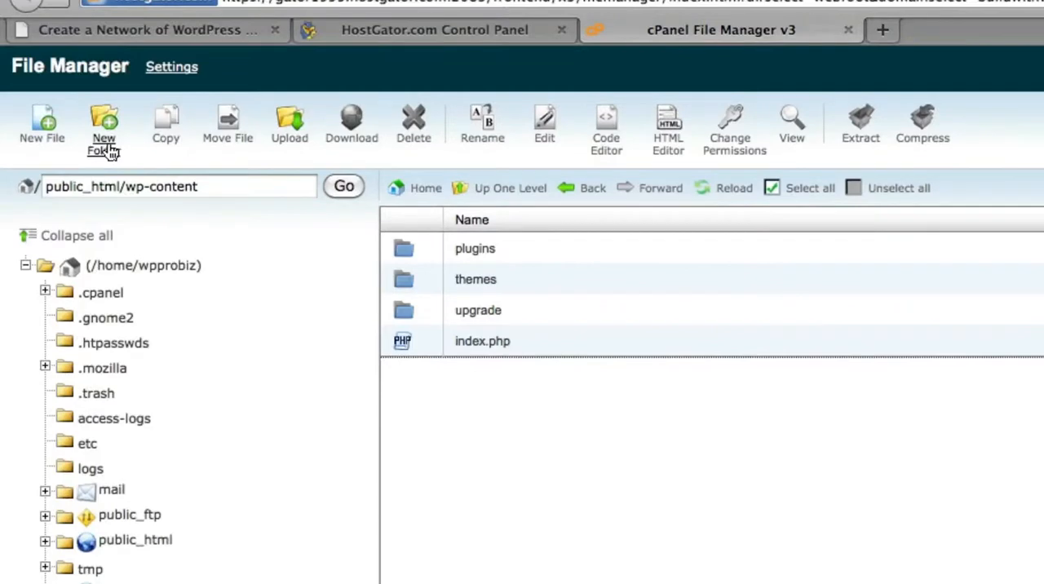
- Start a new folder in wp-content named blogs.dir
click(104, 127)
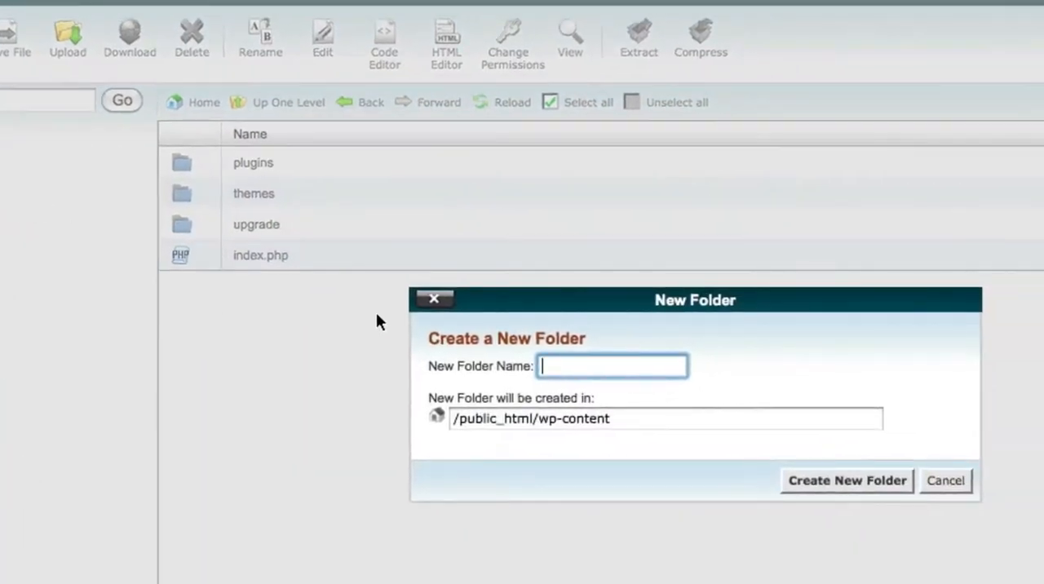
text(blogs.dir)
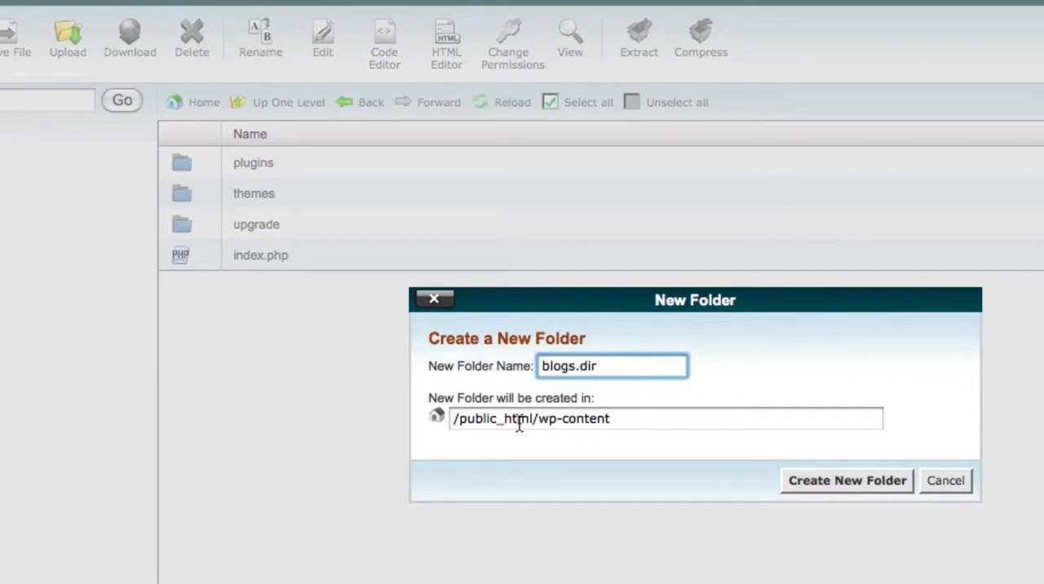
mouse_move(665, 424)
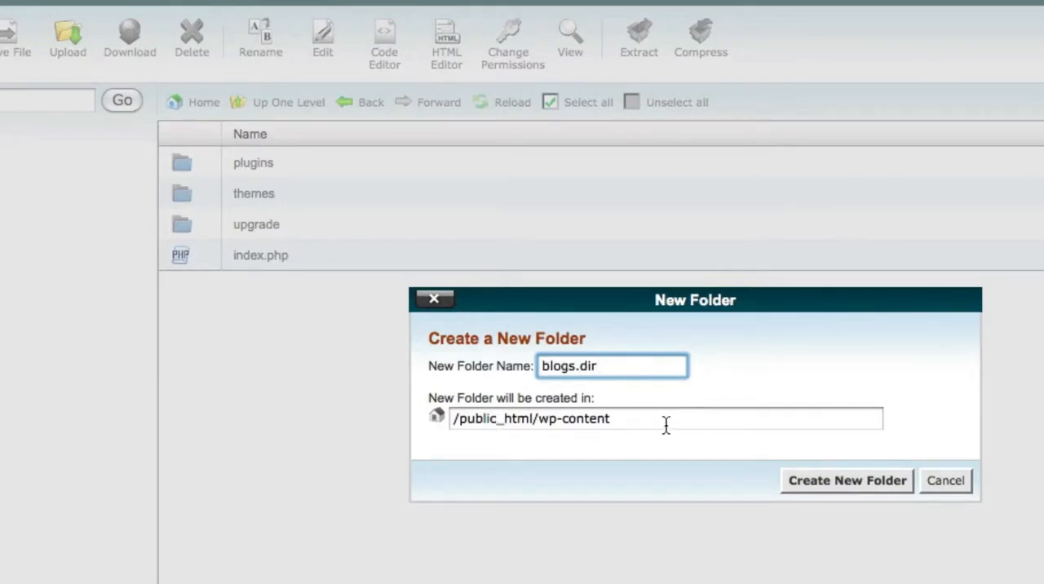
- Create the blogs.dir folder, dismissing the AJAX error alert, and select it in the list
click(845, 480)
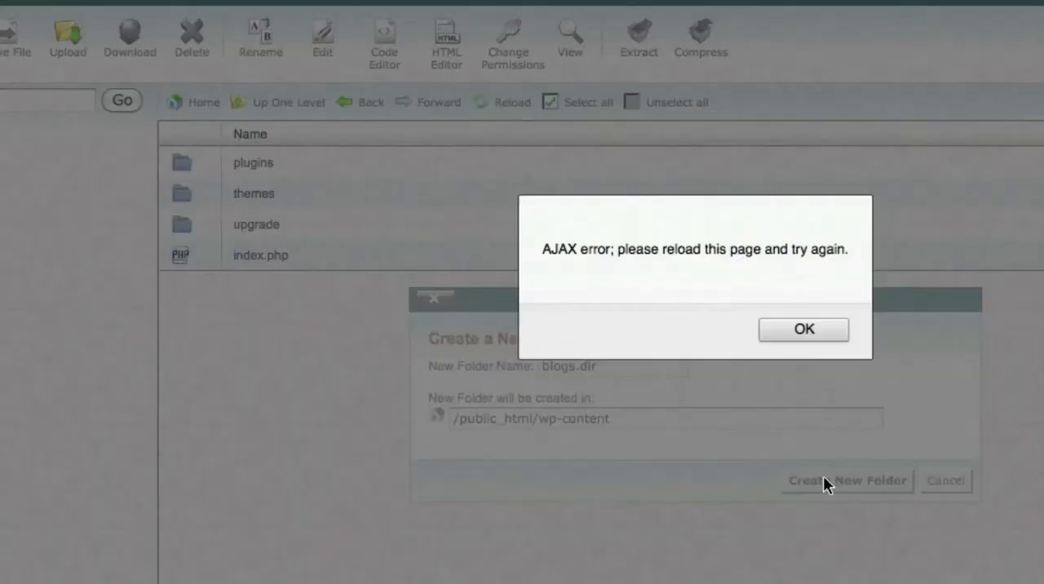
click(803, 329)
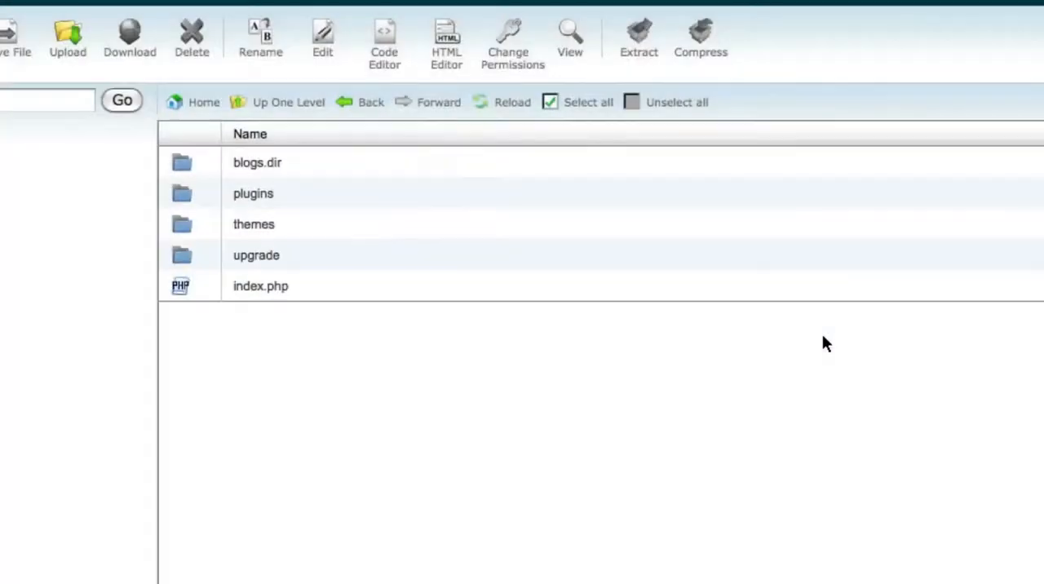
mouse_move(308, 185)
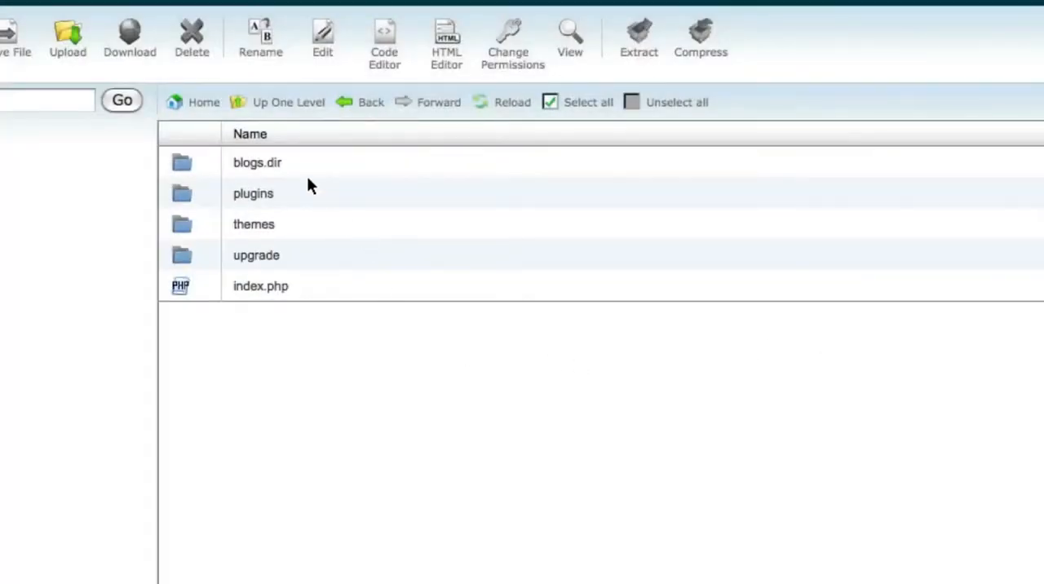
click(257, 163)
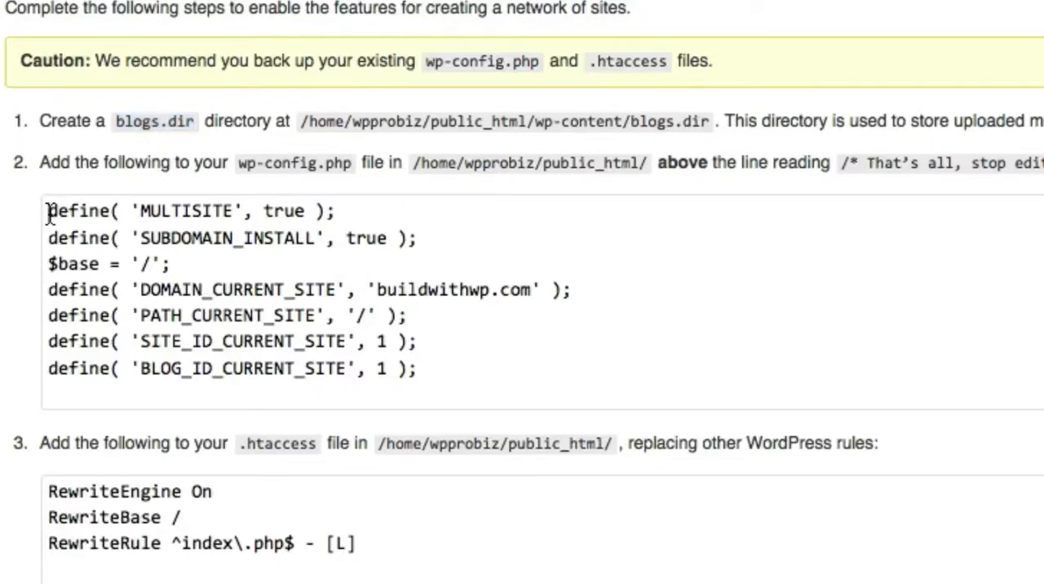
- Select the multisite define() lines for wp-config.php on the Network Setup page
drag(49, 212, 416, 238)
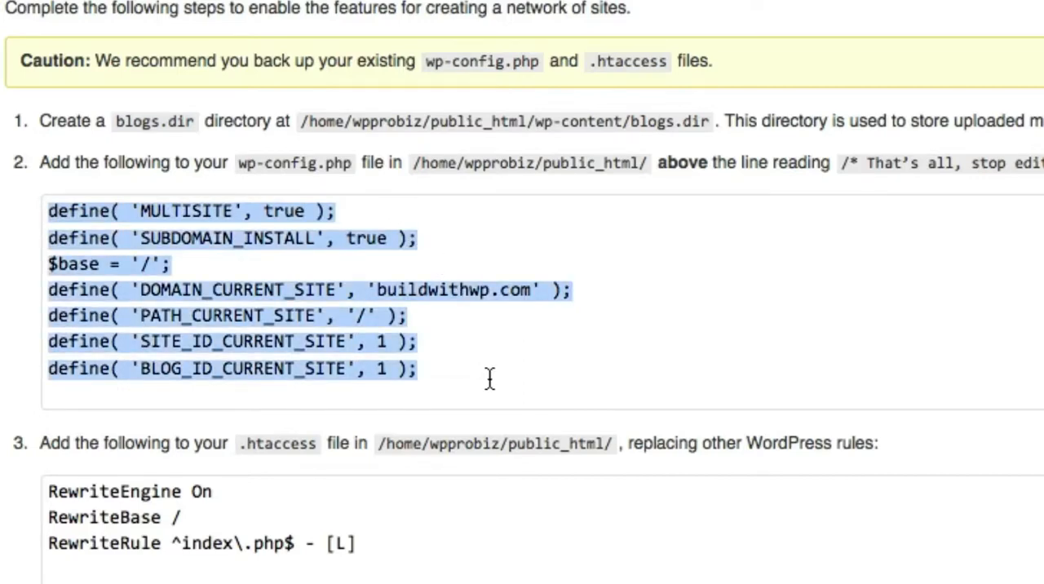
mouse_move(486, 381)
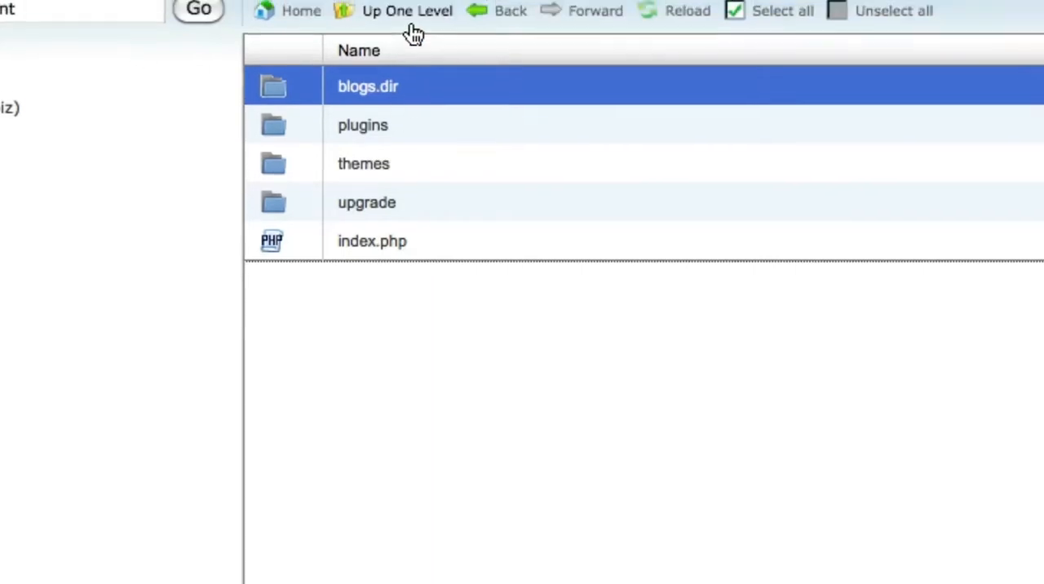
- Go up to public_html and edit wp-config.php, pasting the define lines above the stop-editing comment
click(404, 11)
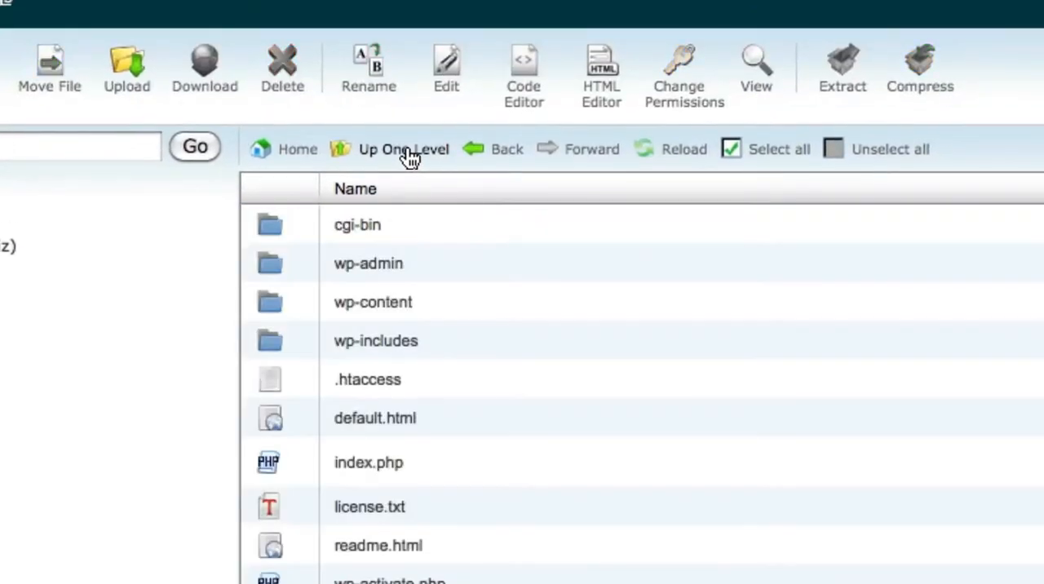
scroll(down, 3)
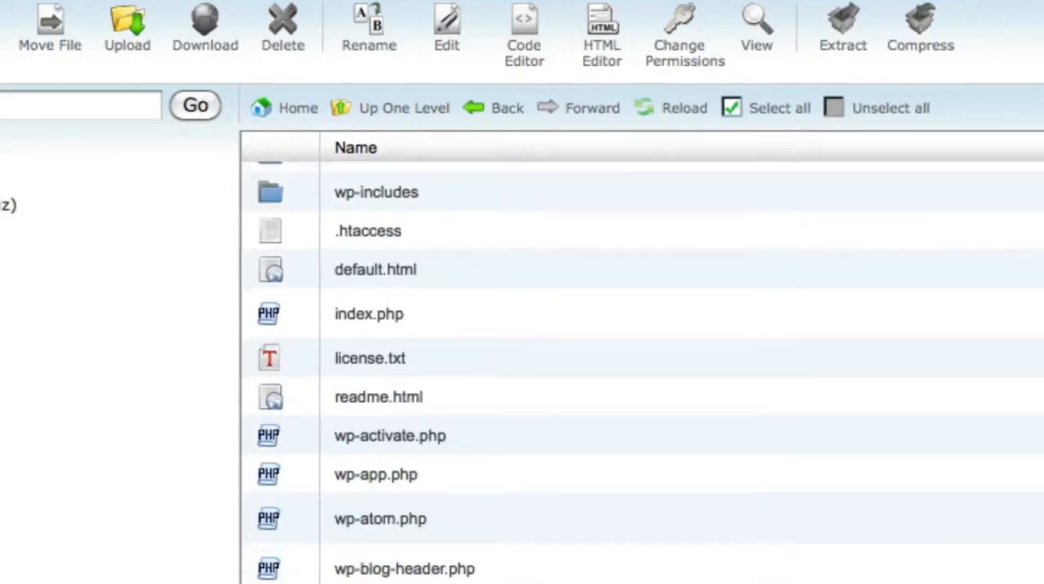
click(381, 540)
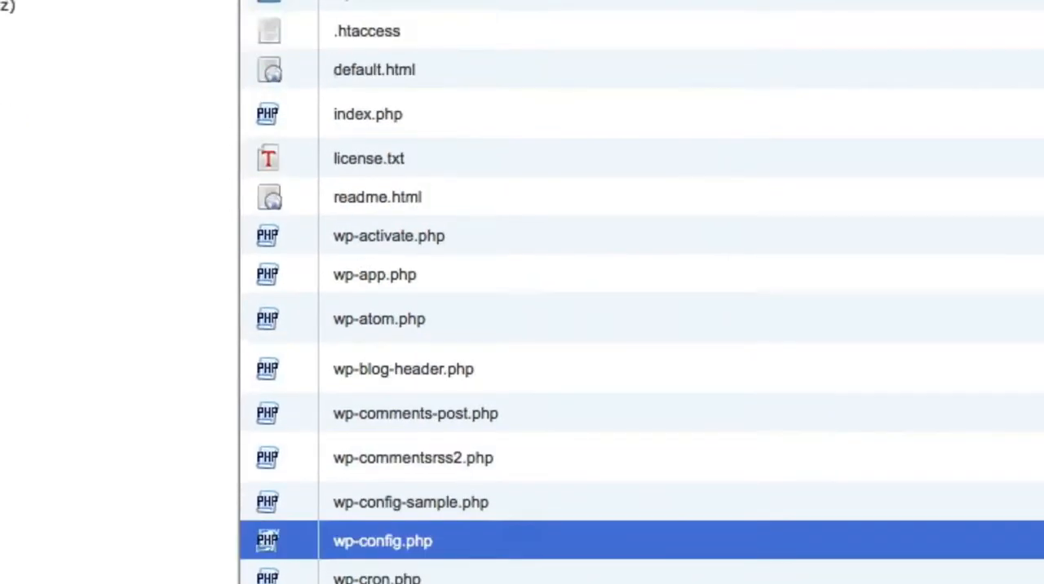
click(516, 78)
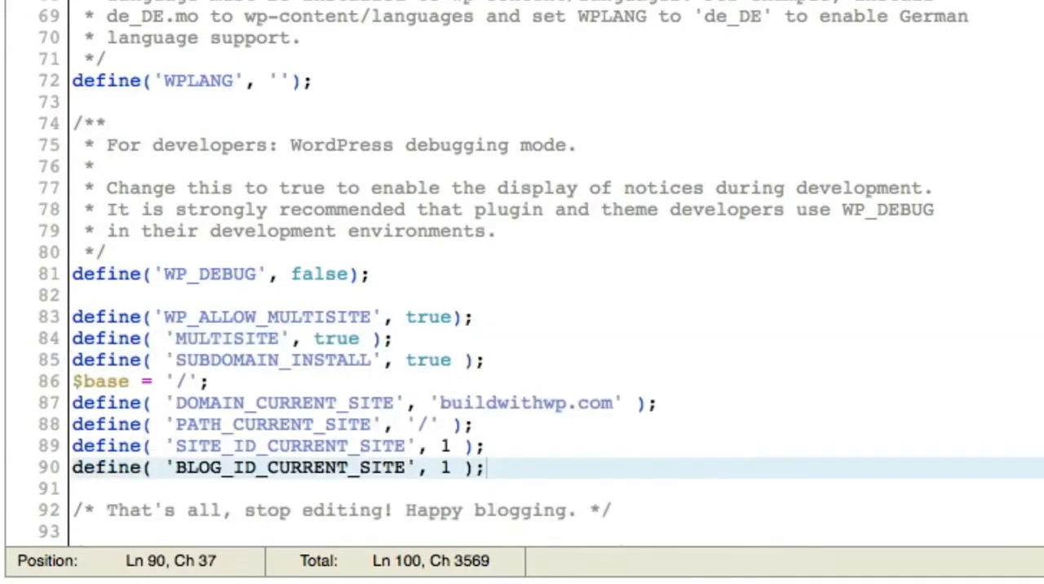
mouse_move(421, 358)
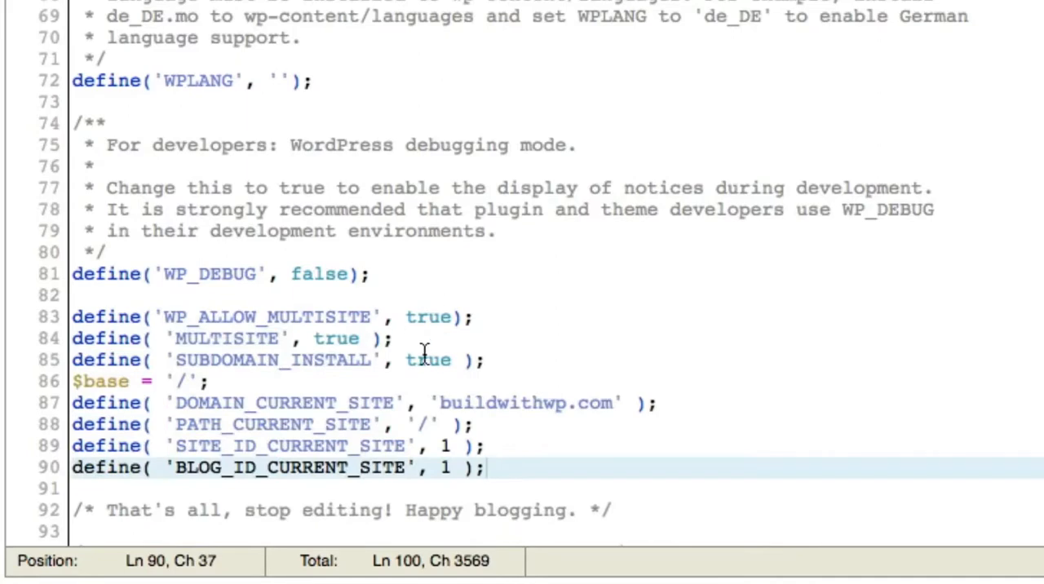
scroll(down, 3)
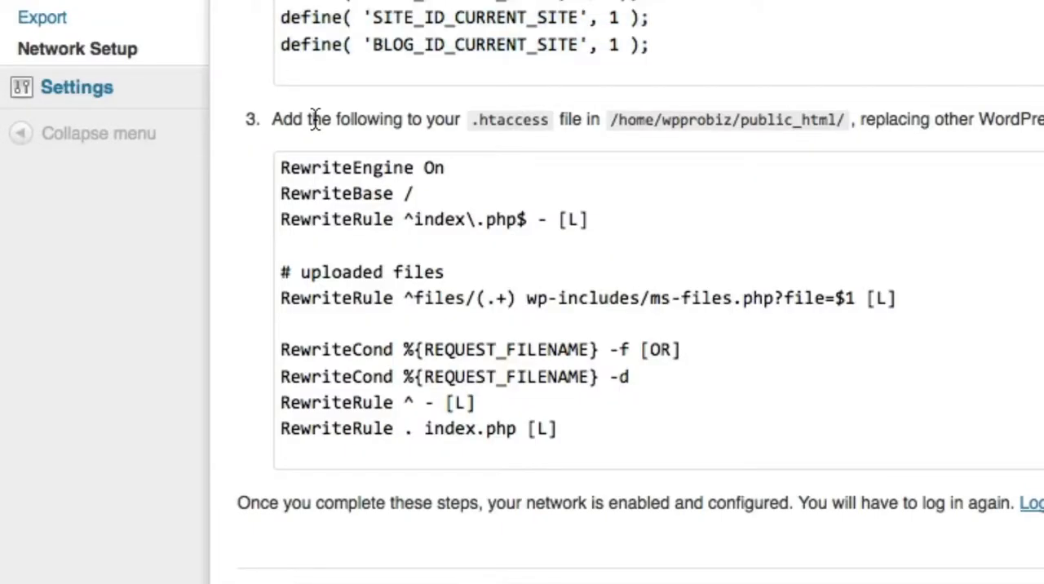
mouse_move(352, 124)
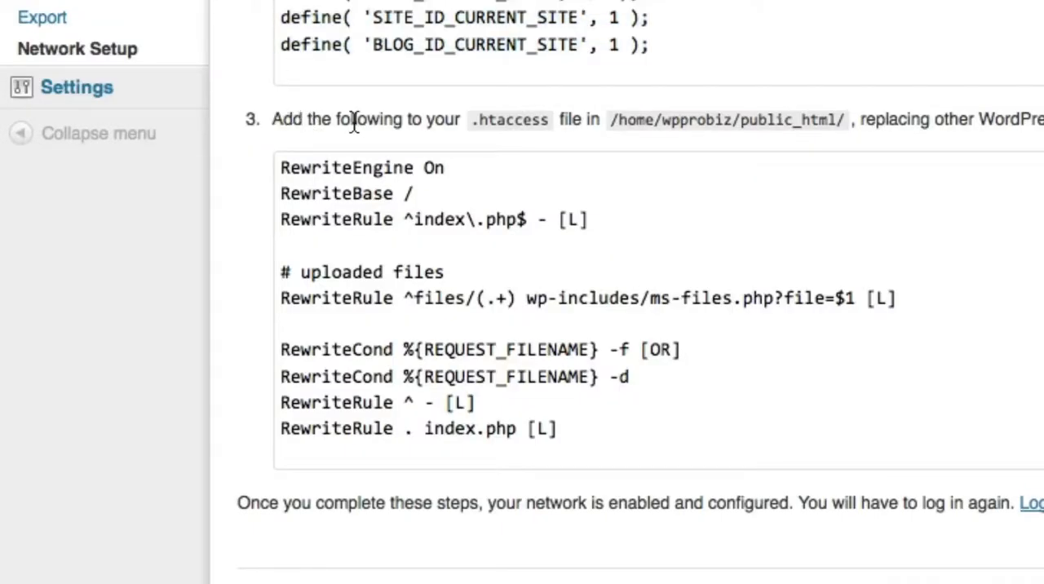
- Select all the .htaccess rewrite rules in step 3 of Network Setup for copying
double_click(509, 119)
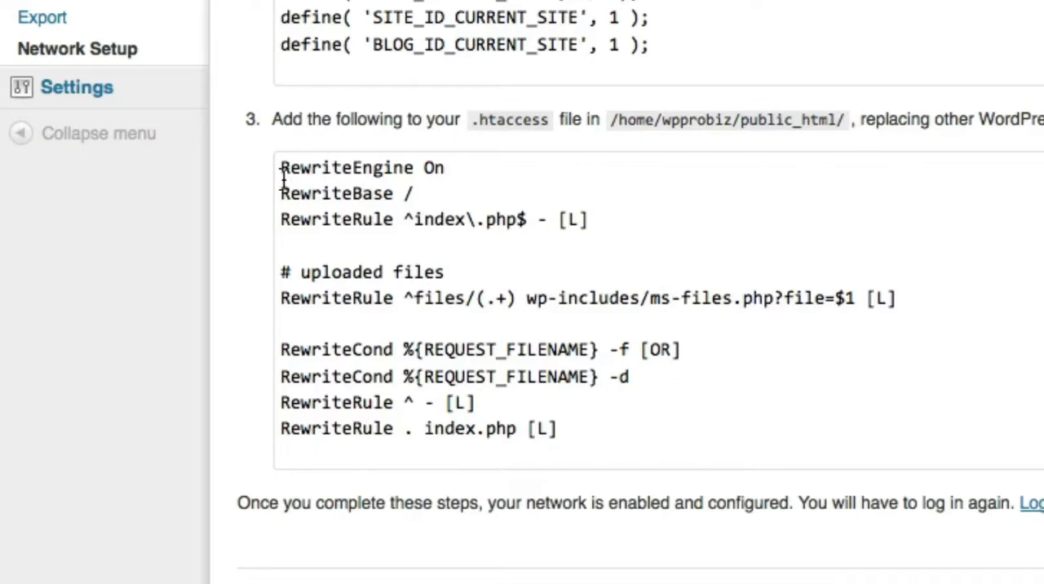
double_click(318, 167)
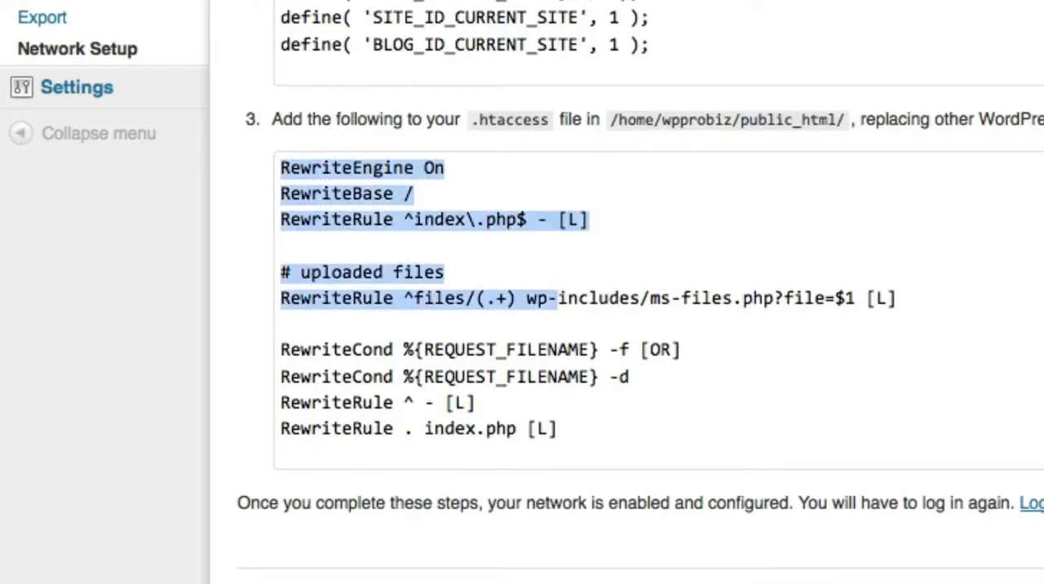
click(281, 168)
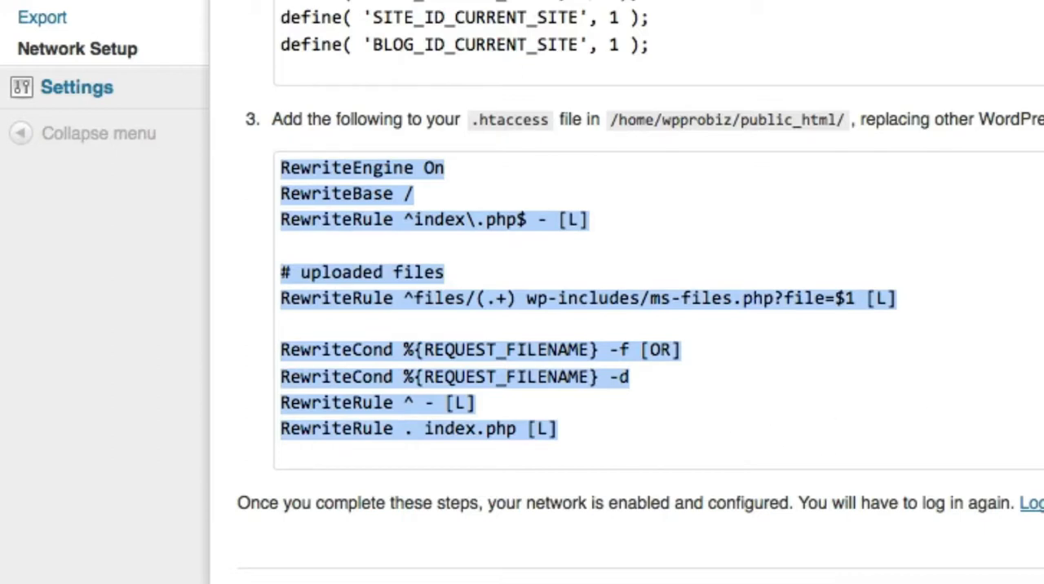
mouse_move(411, 306)
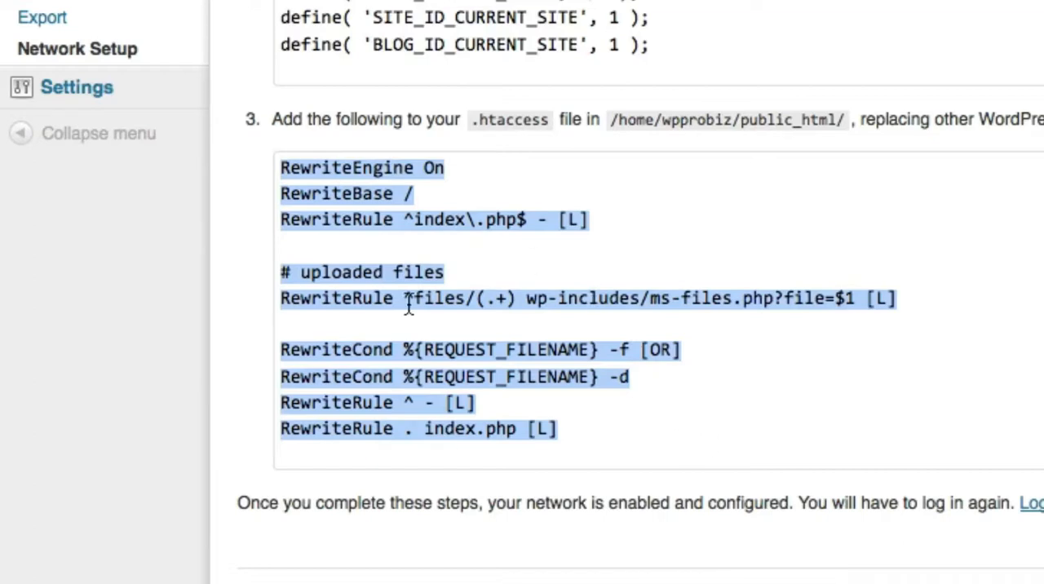
mouse_move(443, 326)
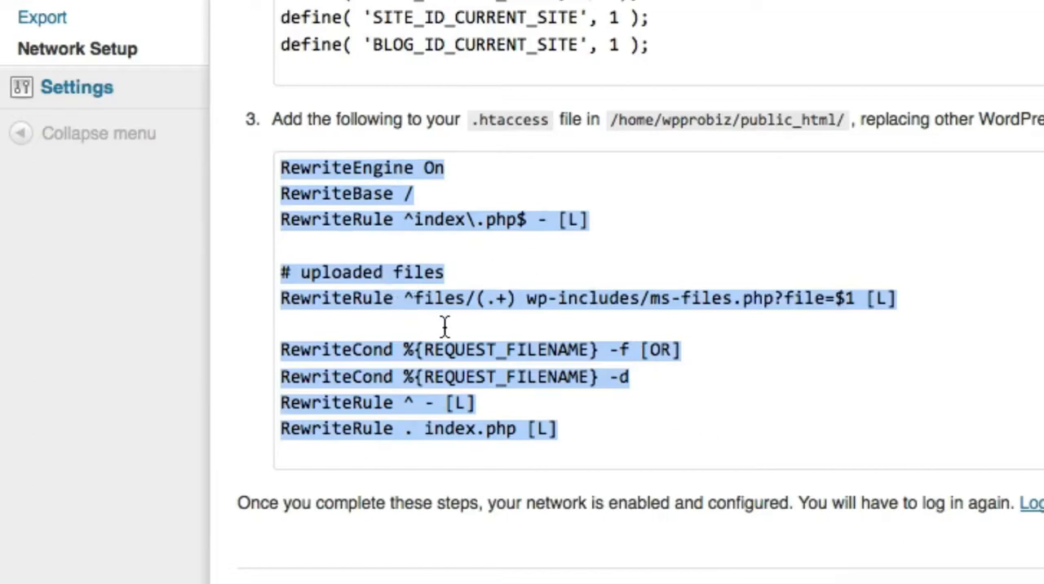
mouse_move(459, 342)
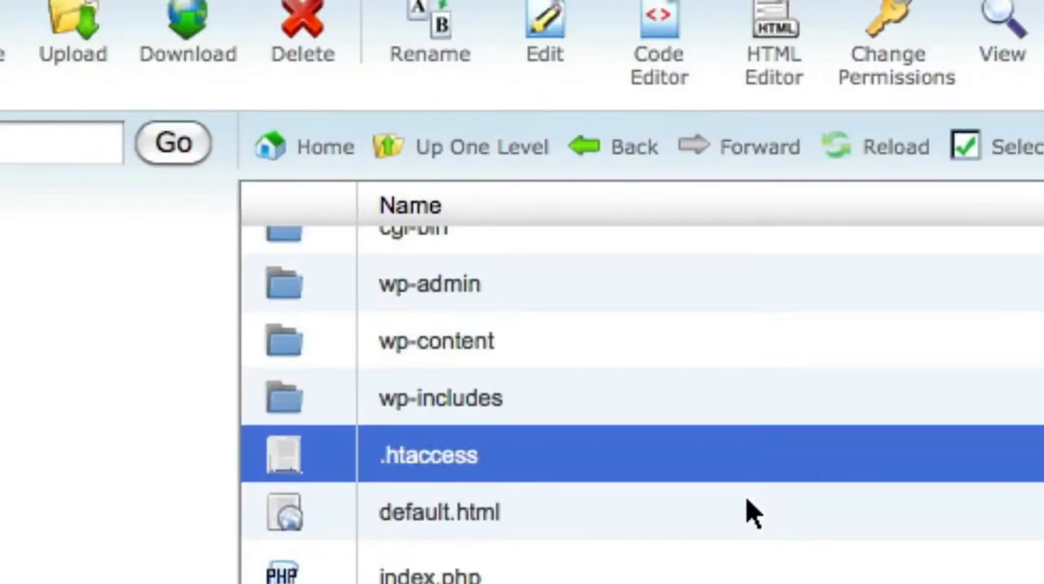
mouse_move(513, 476)
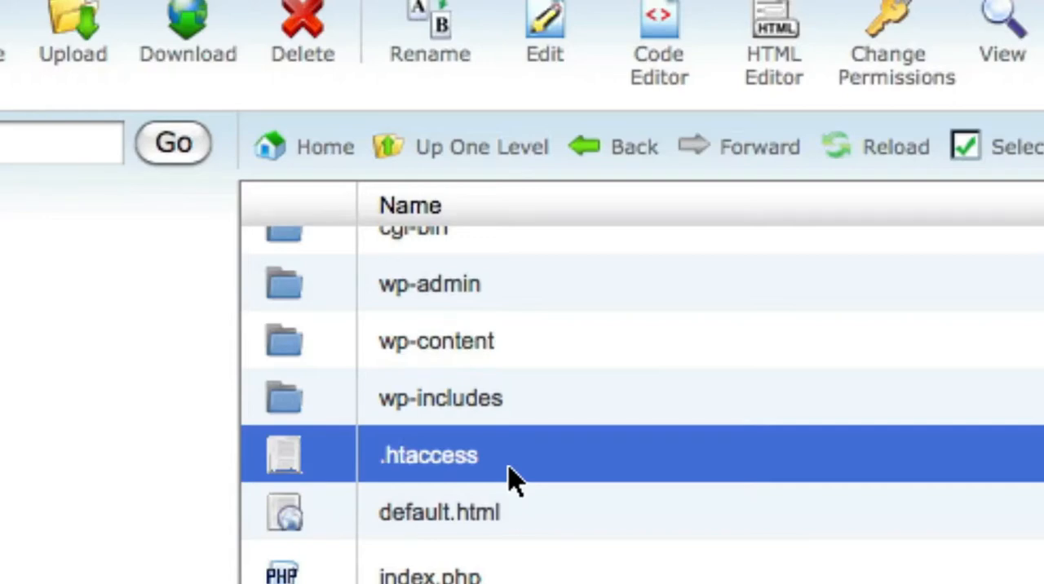
mouse_move(489, 470)
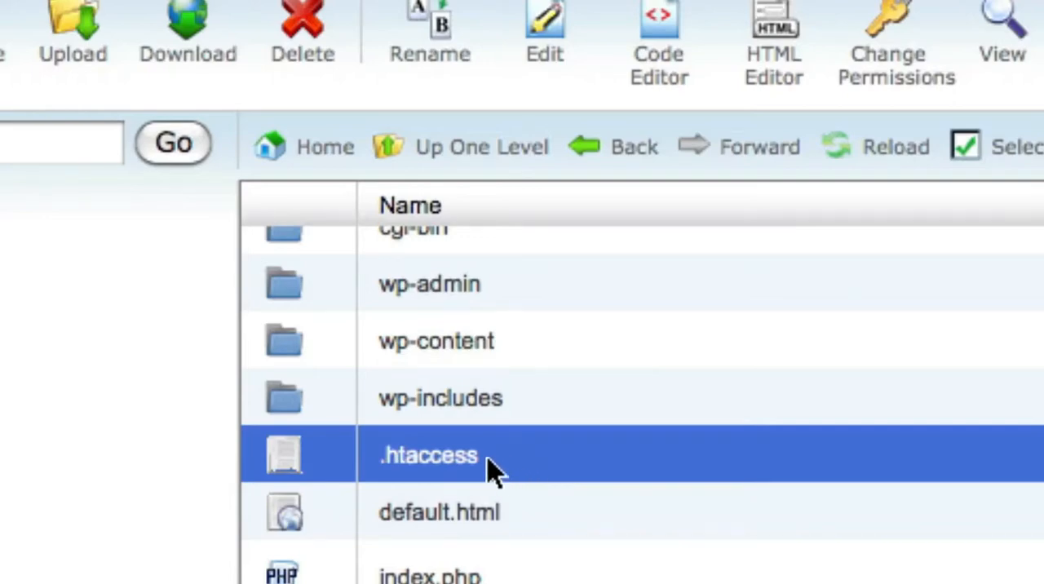
mouse_move(486, 464)
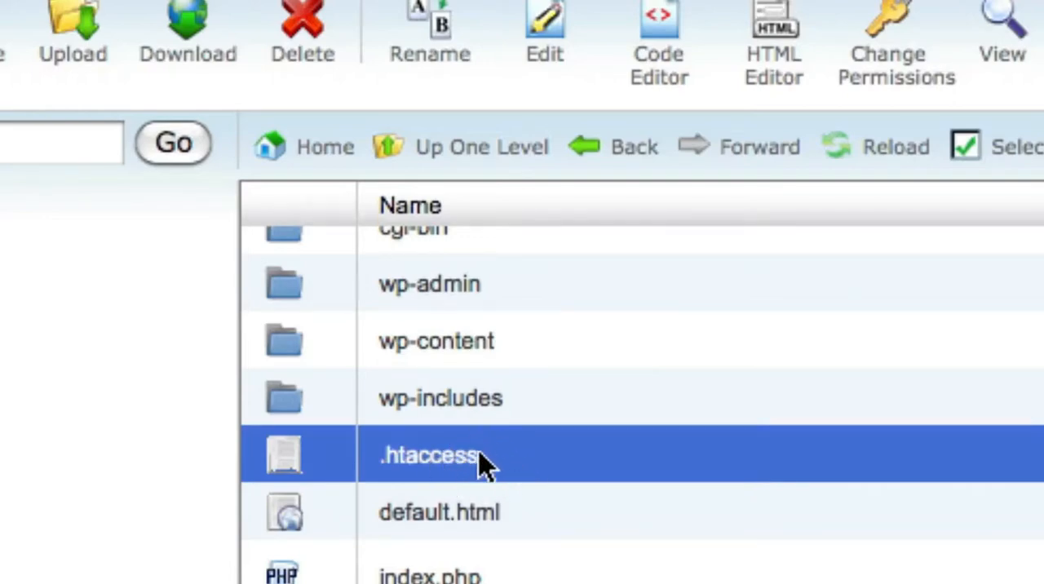
mouse_move(557, 470)
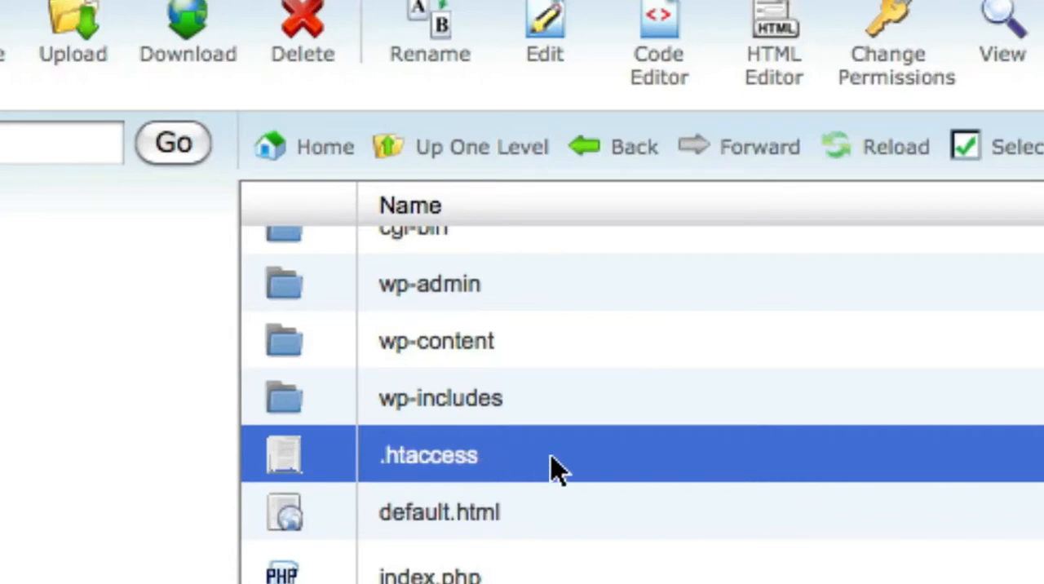
mouse_move(579, 476)
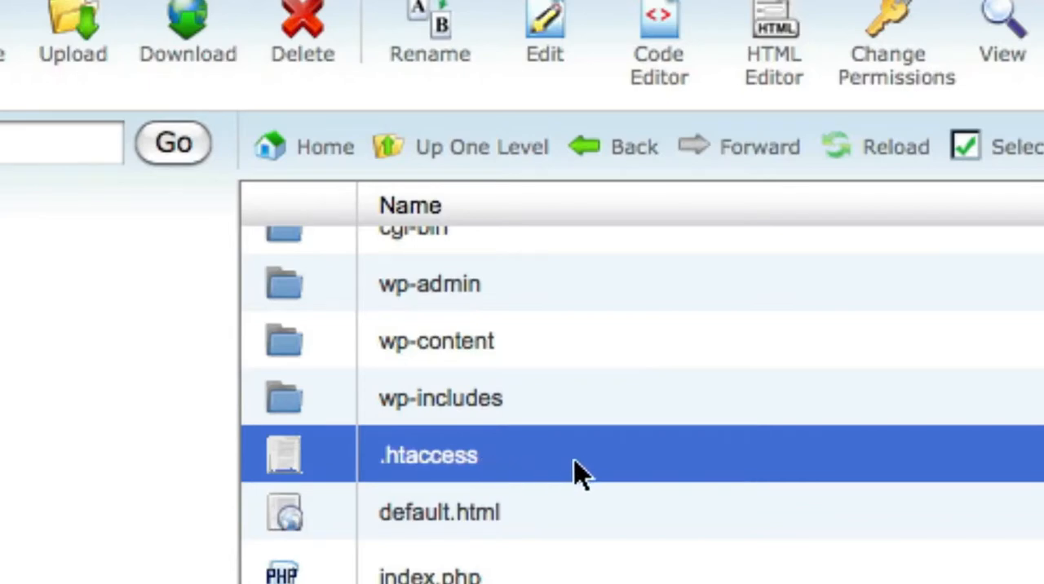
mouse_move(562, 465)
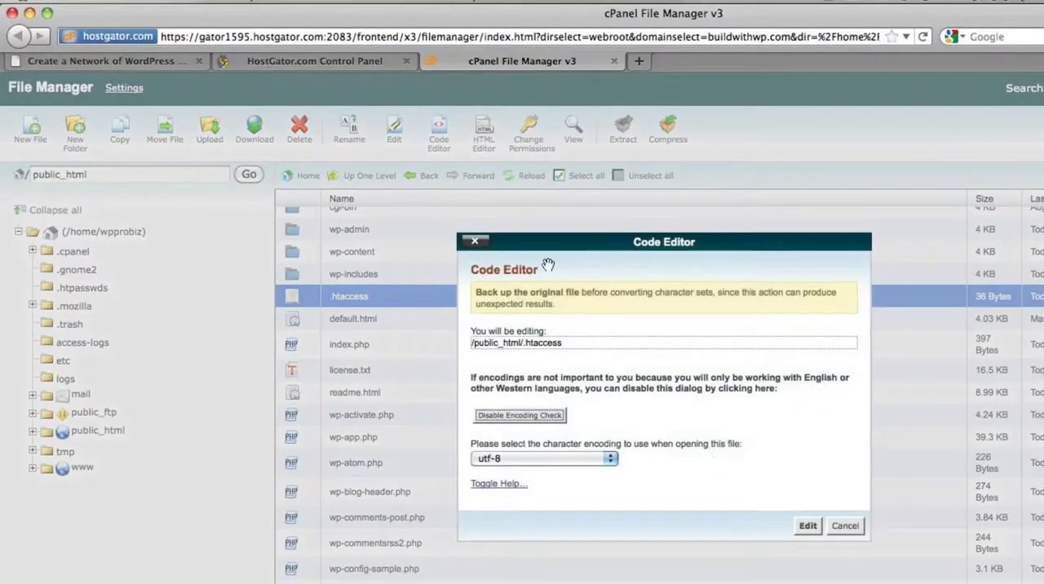
- Edit .htaccess in the code editor, replacing the WordPress block with the multisite rewrite rules
click(806, 525)
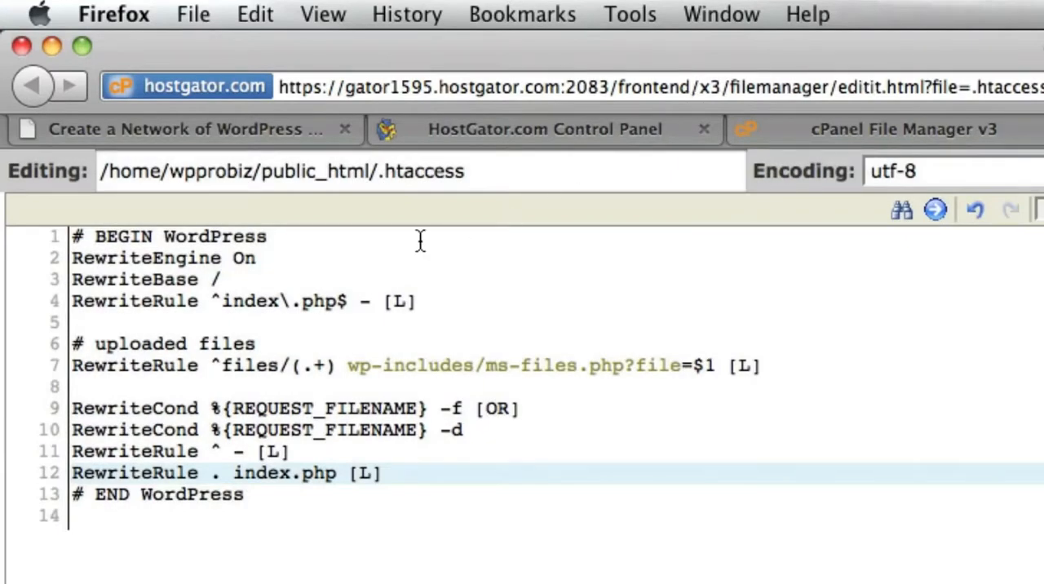
- Return to the Network Setup instructions and follow the Log In link at the bottom
click(186, 129)
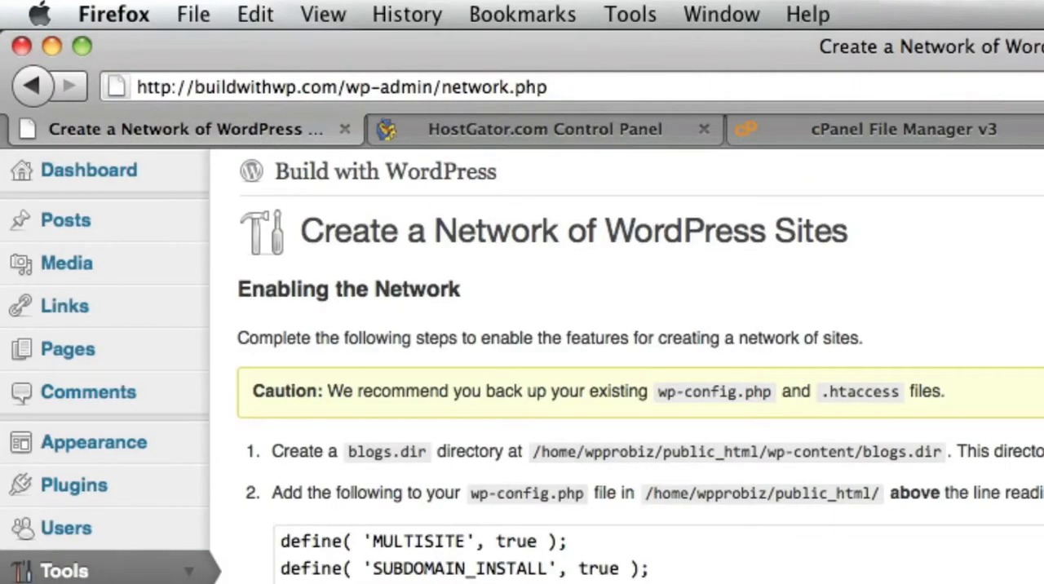
scroll(down, 3)
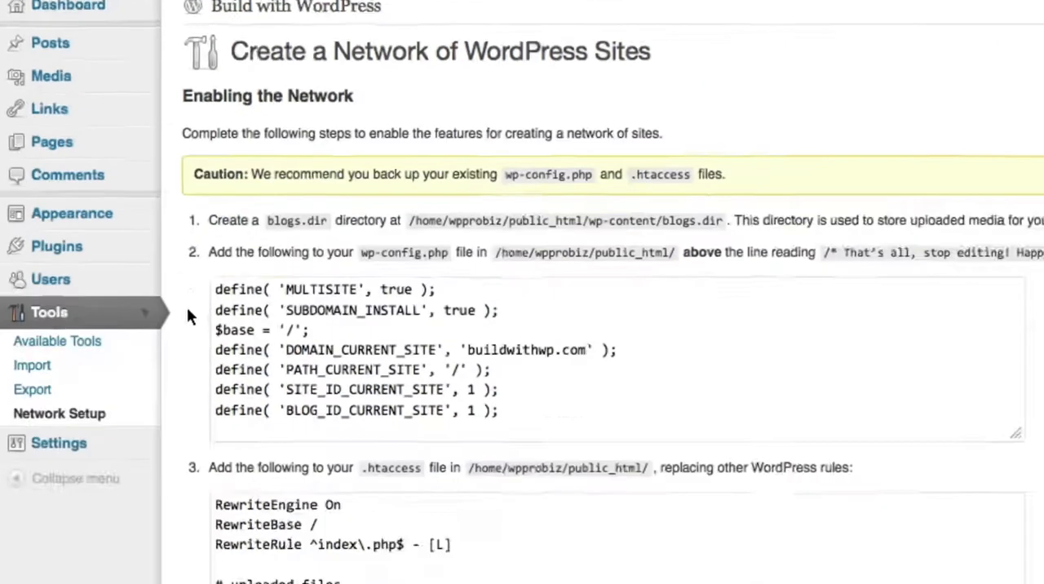
scroll(down, 3)
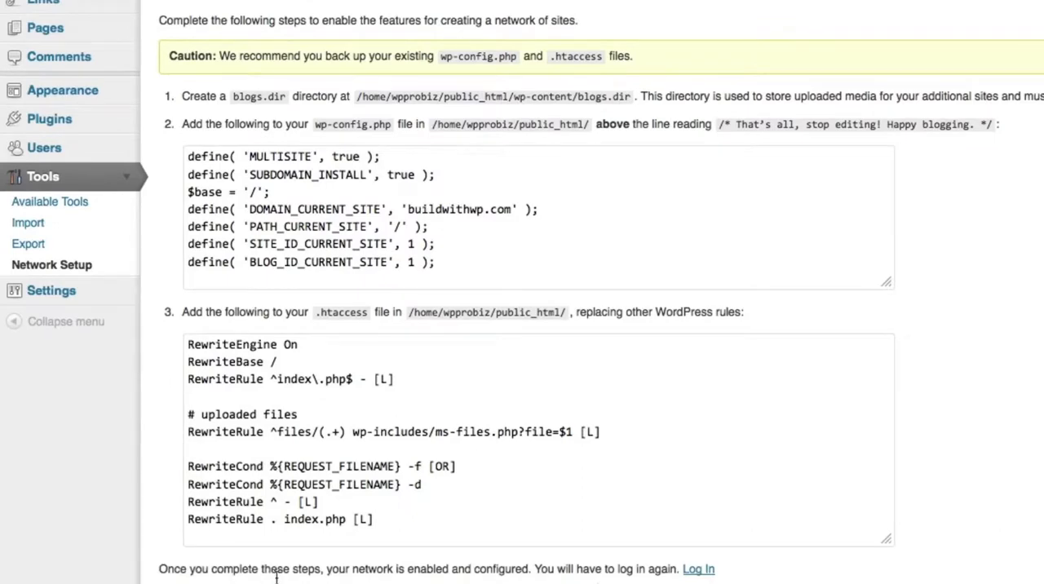
scroll(down, 3)
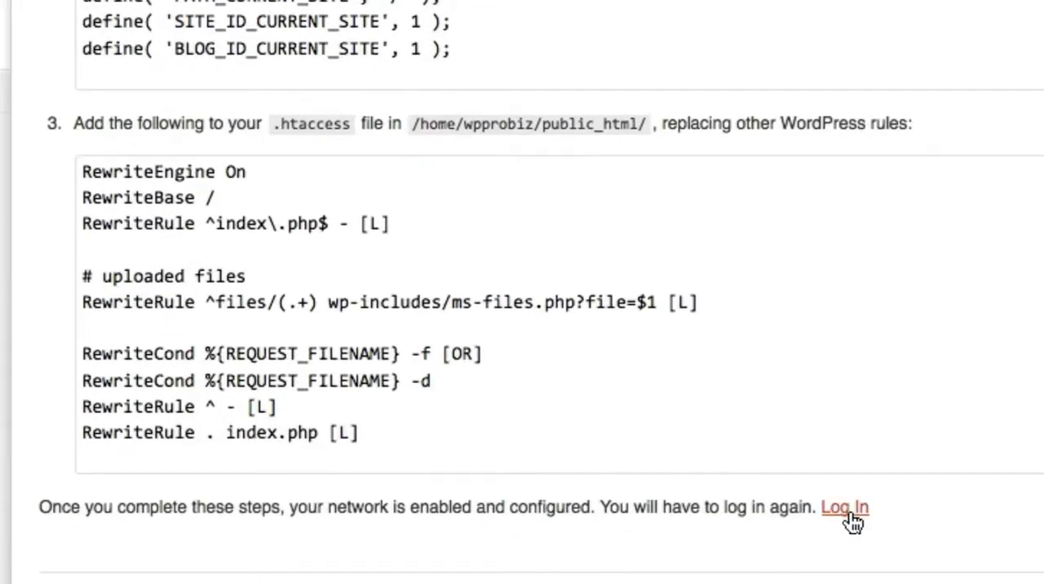
click(844, 505)
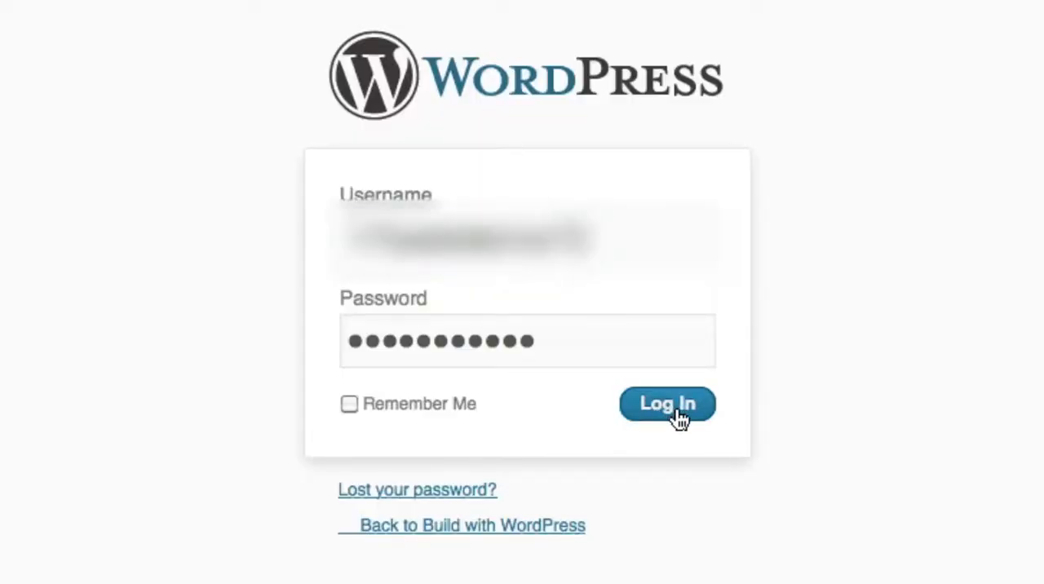
- Sign in and reveal the Howdy account menu now offering Network Admin
click(665, 404)
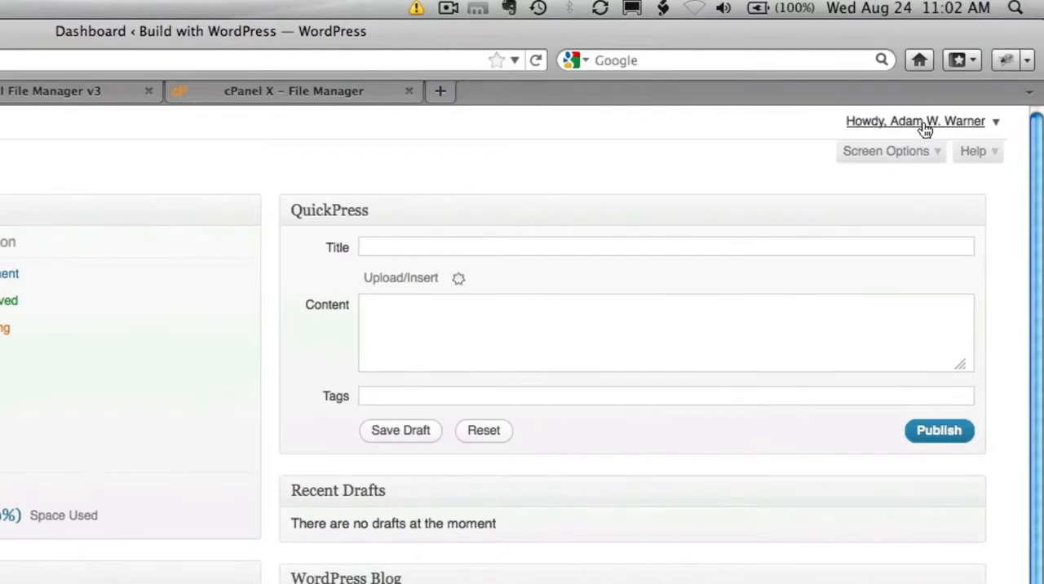
click(914, 121)
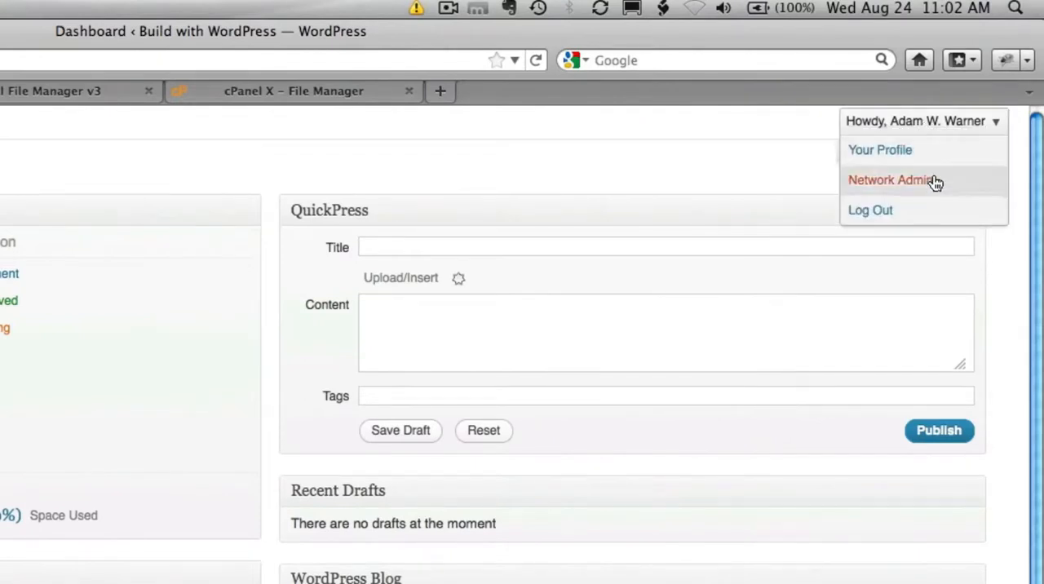